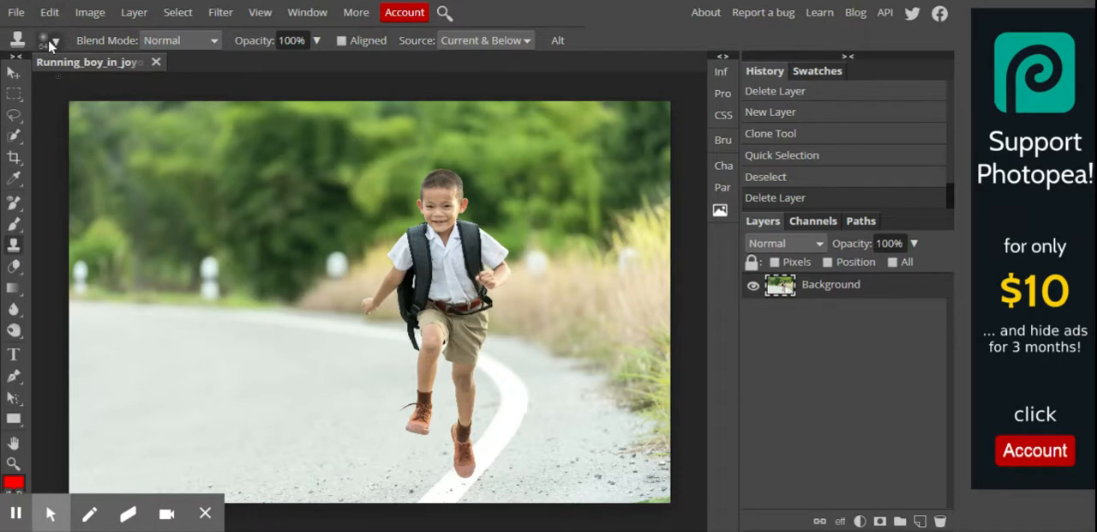
# Set the clone brush to about 313 px with 0% hardness and sample only the current layer
pyautogui.click(55, 41)
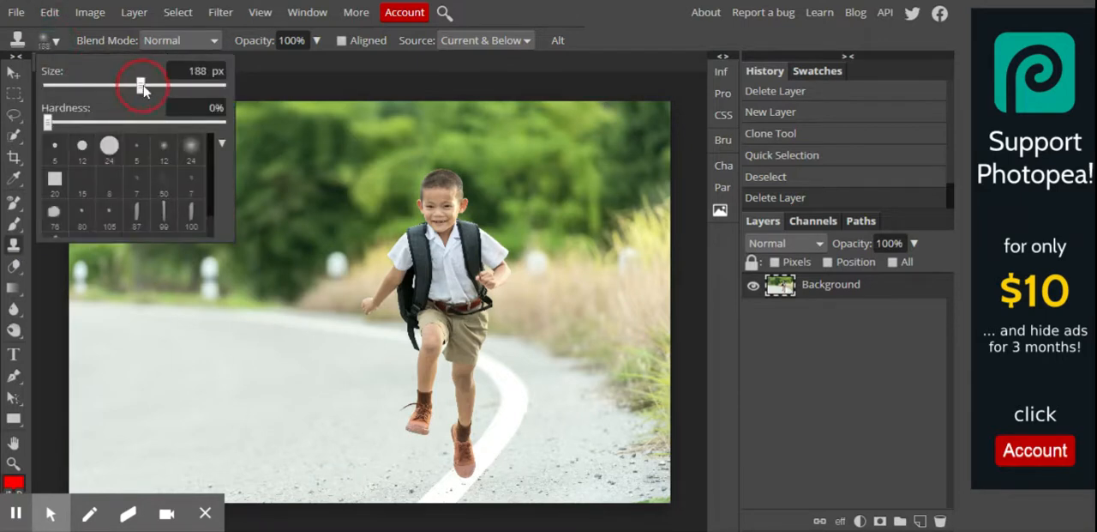
pyautogui.moveTo(141, 86); pyautogui.dragTo(165, 85)
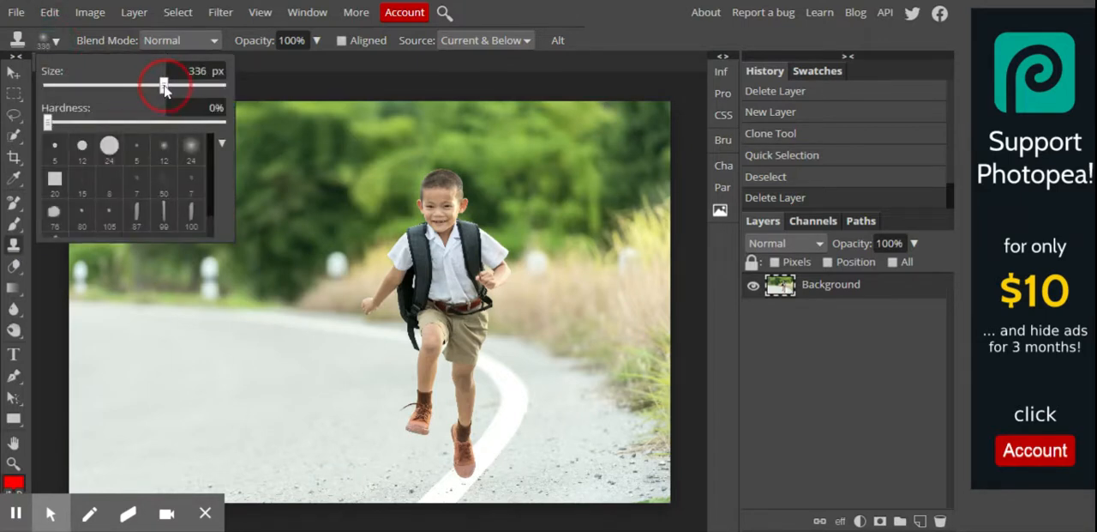
pyautogui.moveTo(165, 84); pyautogui.dragTo(162, 84)
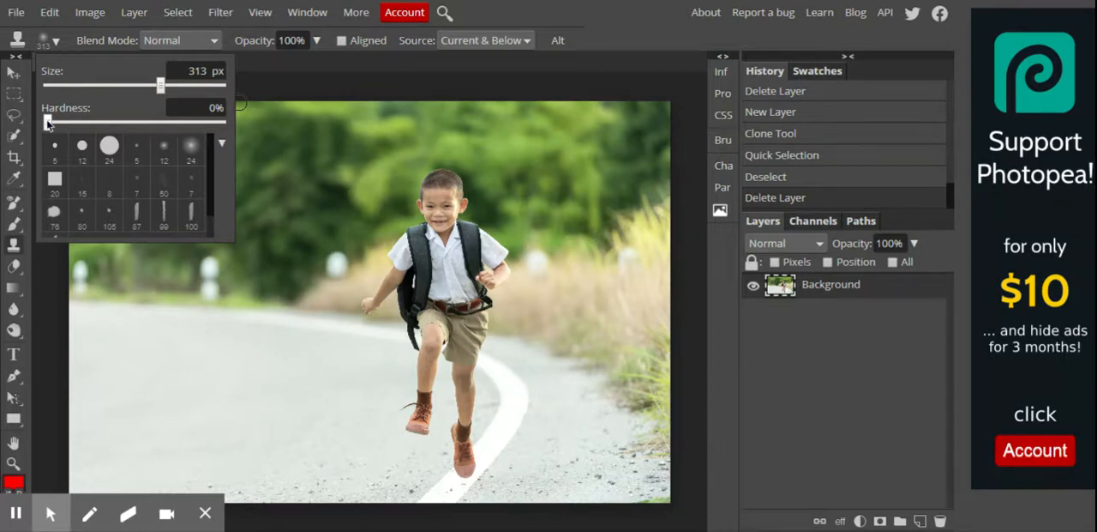
pyautogui.moveTo(85, 105)
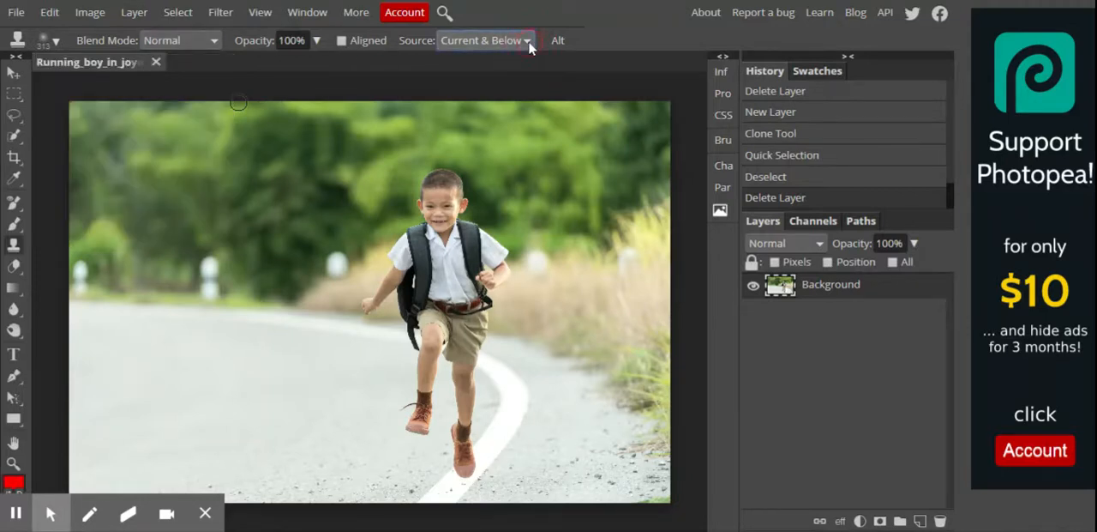
pyautogui.click(487, 42)
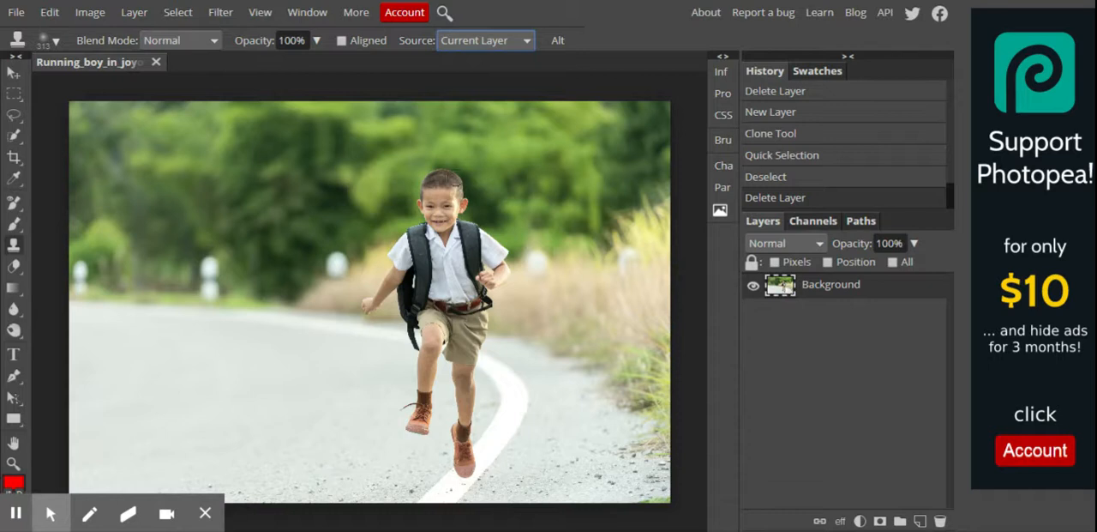
pyautogui.moveTo(186, 192)
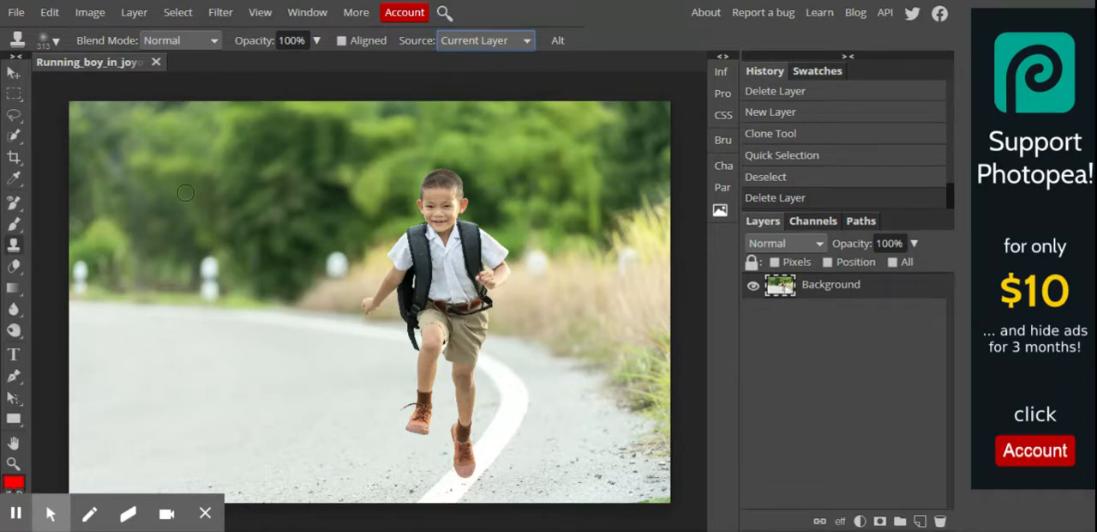
pyautogui.moveTo(734, 288)
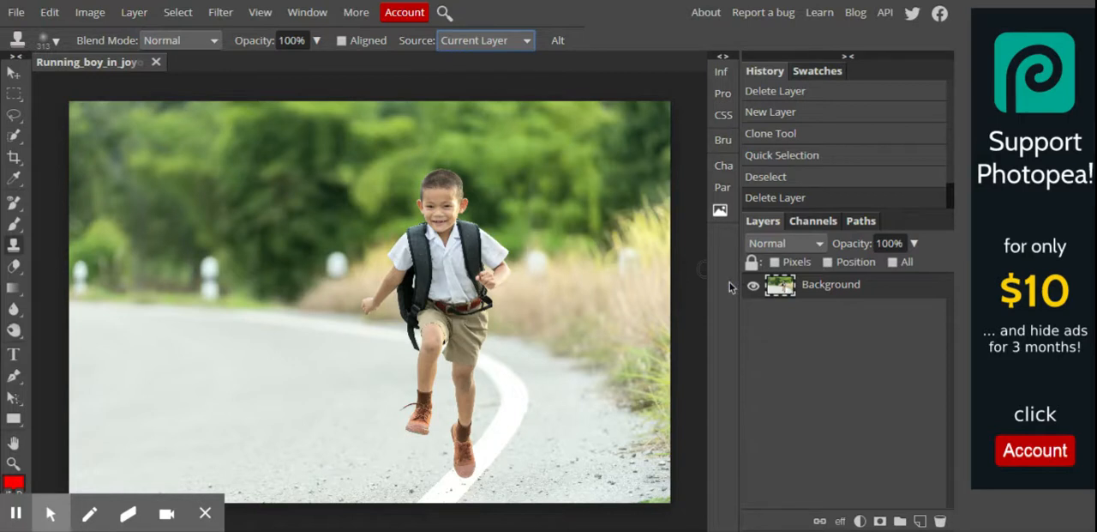
pyautogui.moveTo(890, 220)
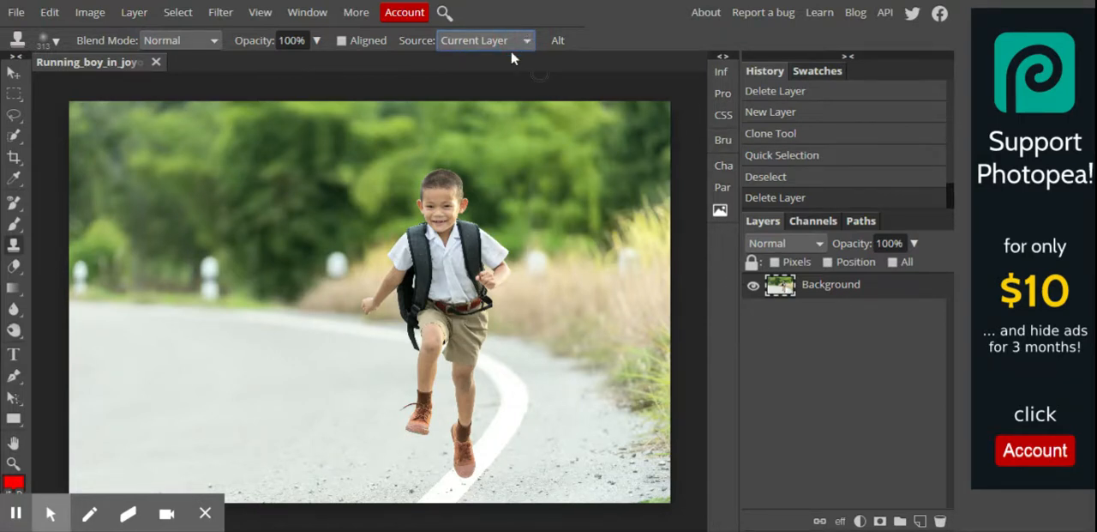
# Sample Current & Below and clone the running boy onto the road left of the original on Layer 1
pyautogui.click(484, 40)
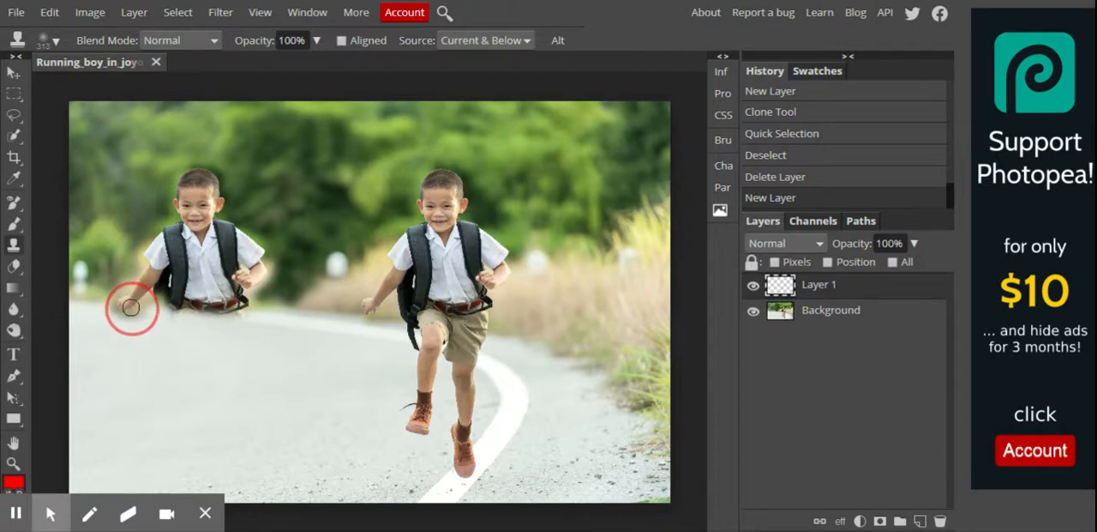
pyautogui.moveTo(130, 309); pyautogui.dragTo(187, 309)
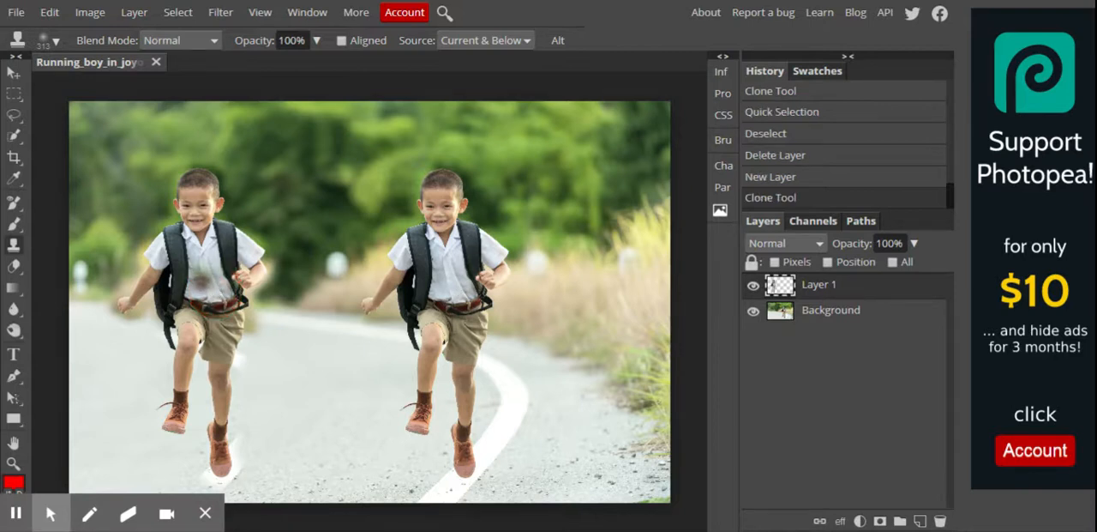
pyautogui.click(309, 369)
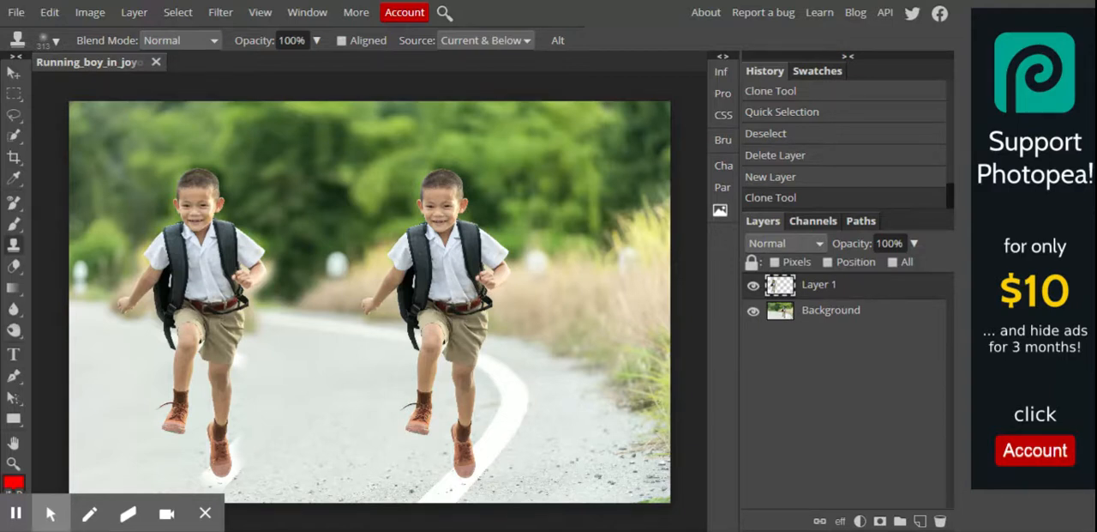
# Toggle Layer 1's visibility to compare, then zoom onto the cloned boy's shoes showing a pale halo
pyautogui.click(753, 283)
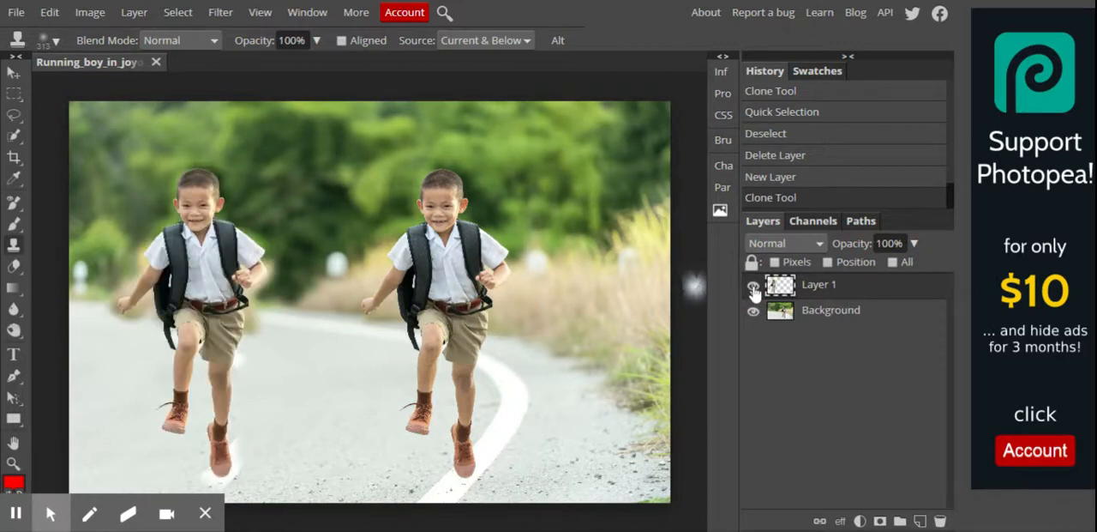
pyautogui.click(755, 288)
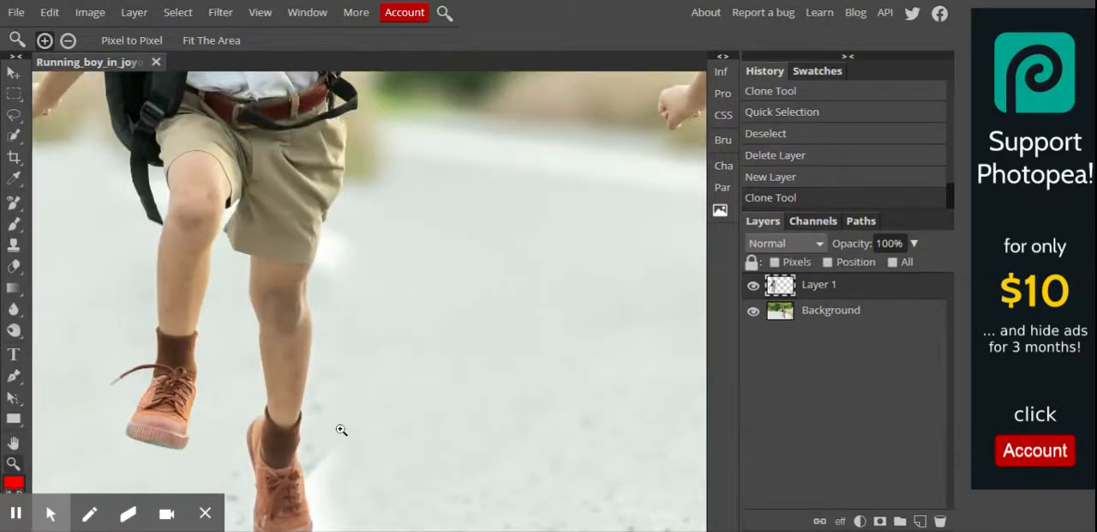
pyautogui.scroll(-3)
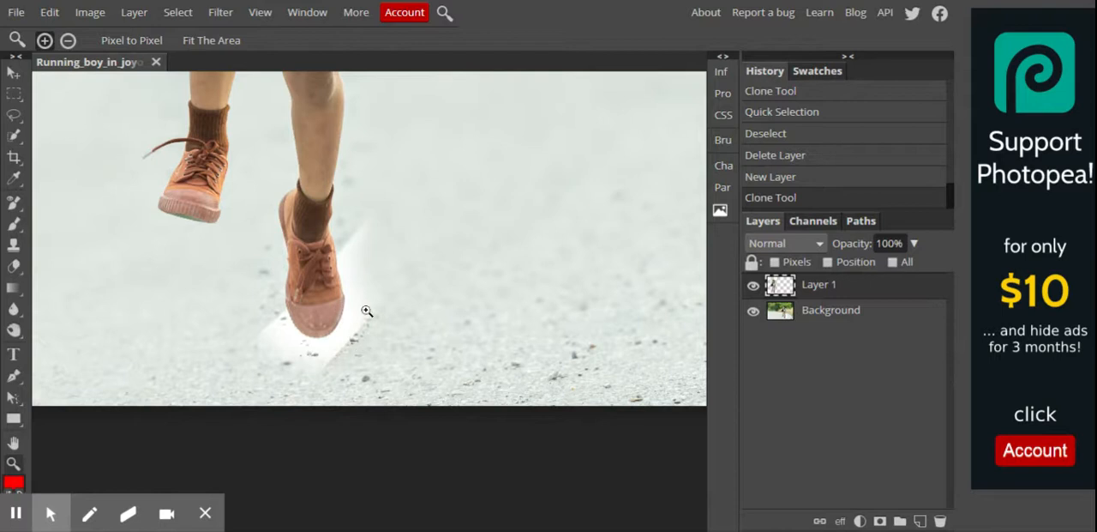
pyautogui.moveTo(361, 333)
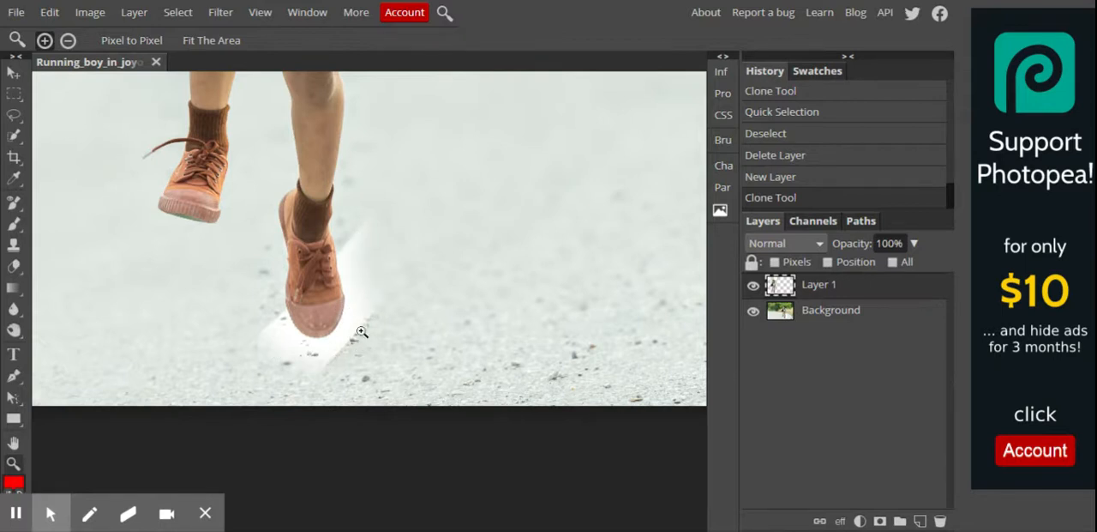
pyautogui.moveTo(45, 168)
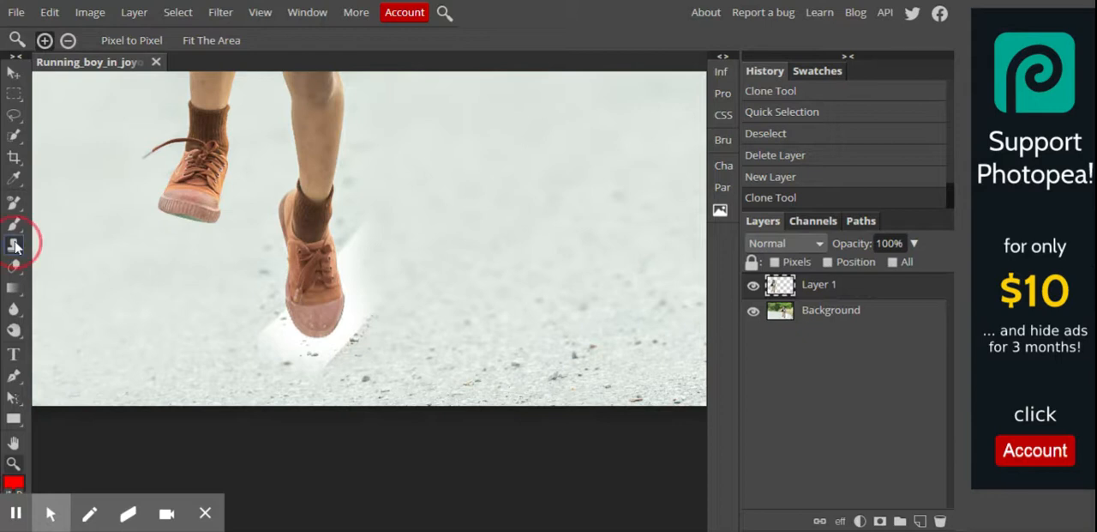
# Shrink the clone brush to about 70 px and sample clean road beside the cloned shoe's halo
pyautogui.click(14, 244)
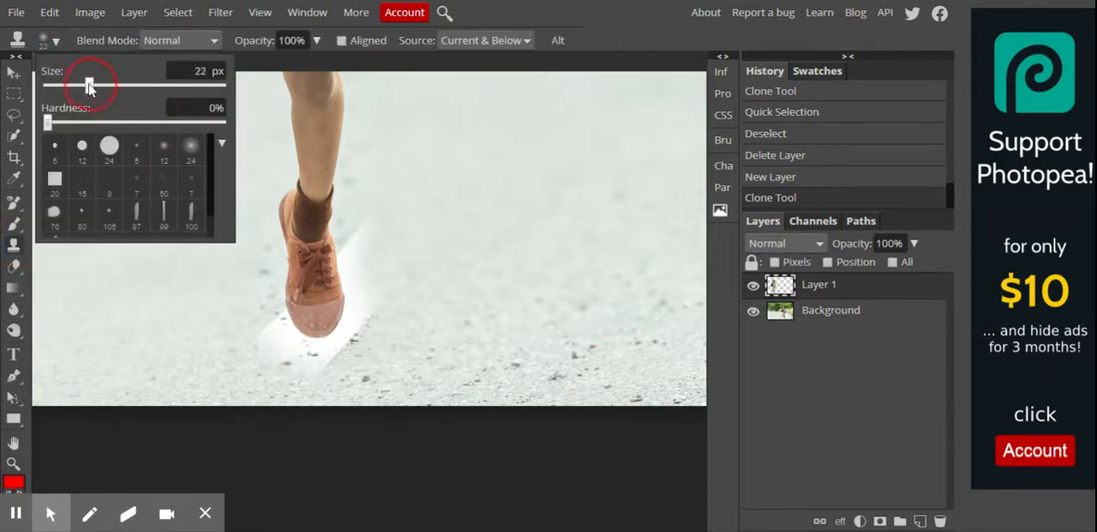
pyautogui.moveTo(89, 86); pyautogui.dragTo(83, 85)
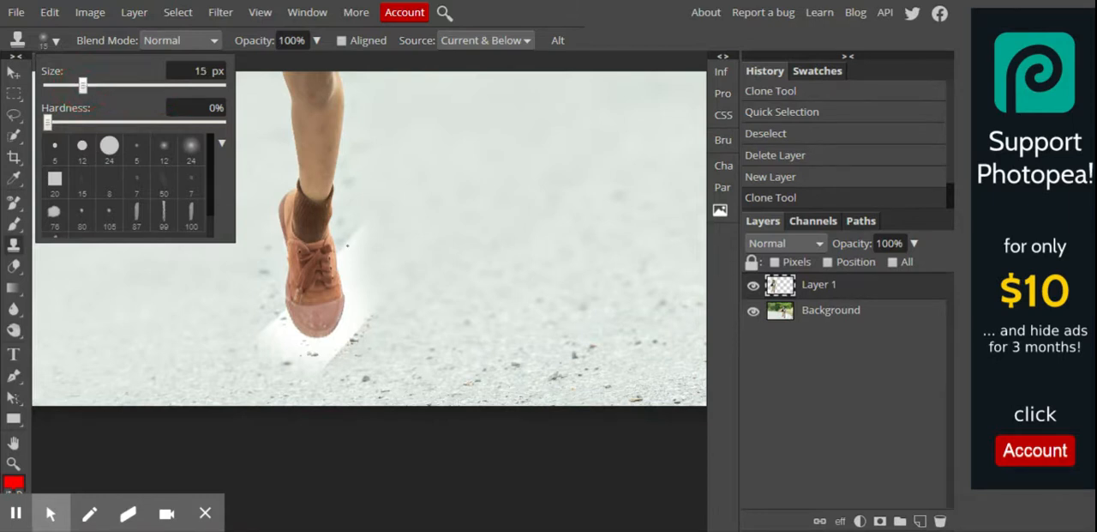
pyautogui.moveTo(82, 84); pyautogui.dragTo(102, 84)
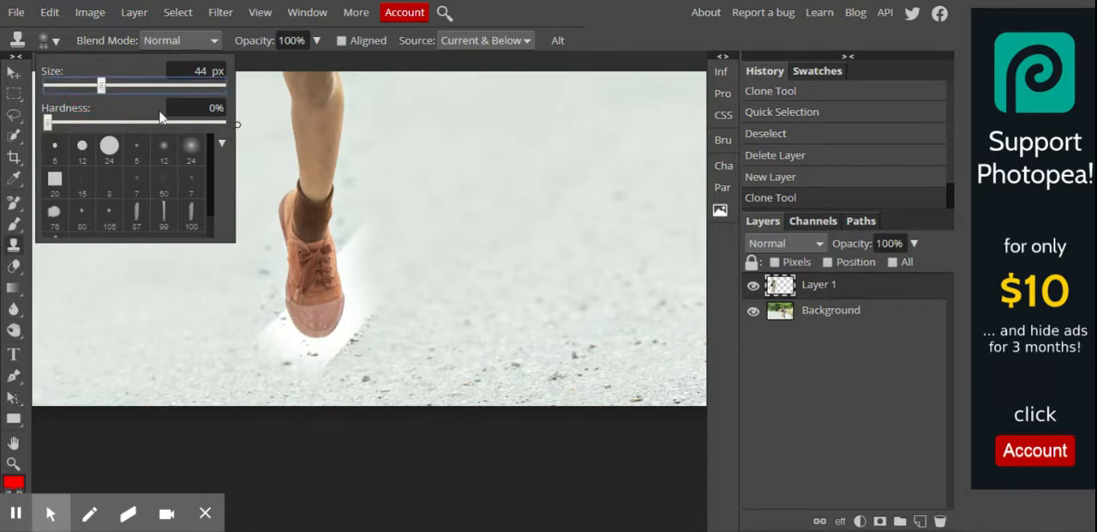
pyautogui.moveTo(101, 84); pyautogui.dragTo(111, 84)
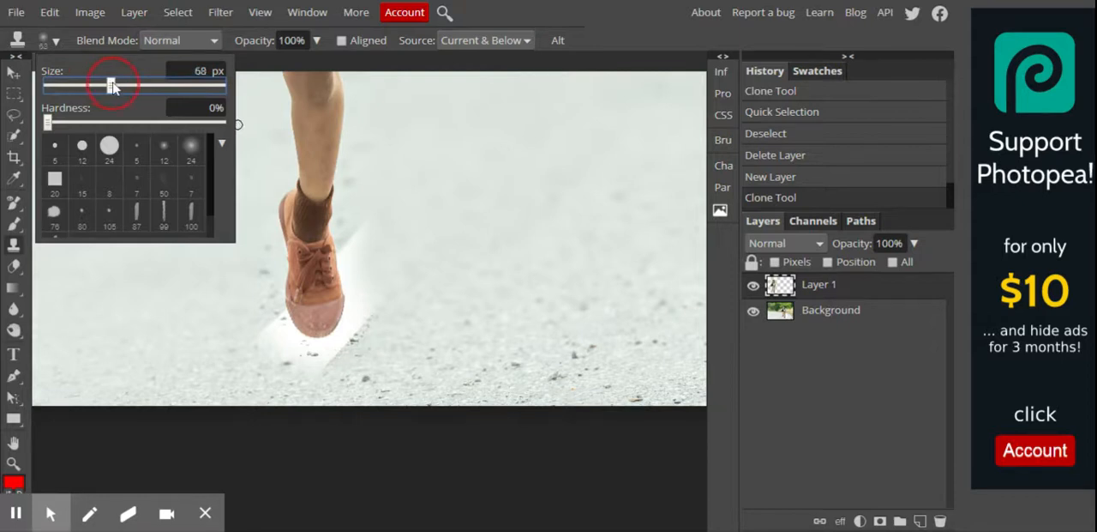
pyautogui.moveTo(110, 86); pyautogui.dragTo(112, 86)
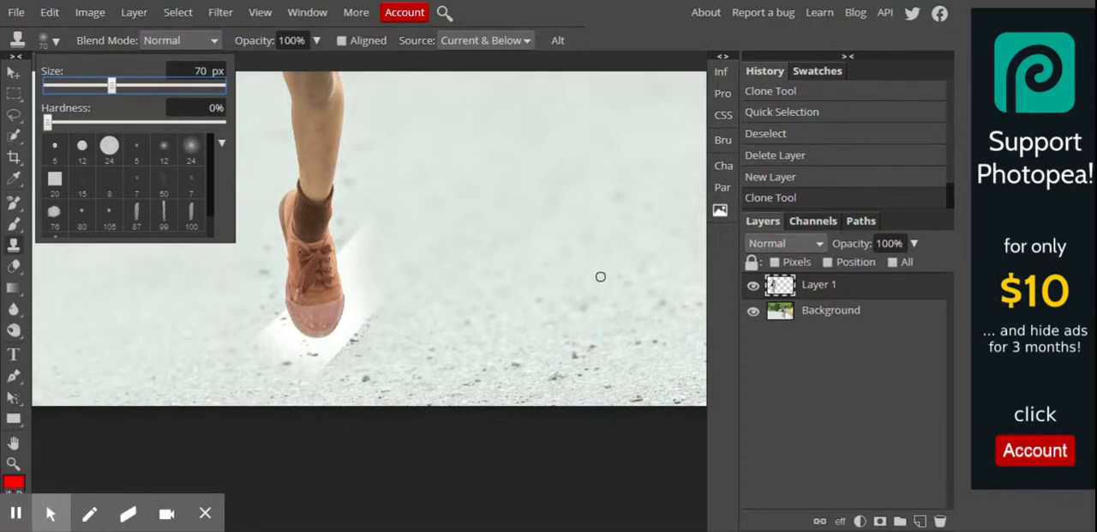
pyautogui.moveTo(353, 252)
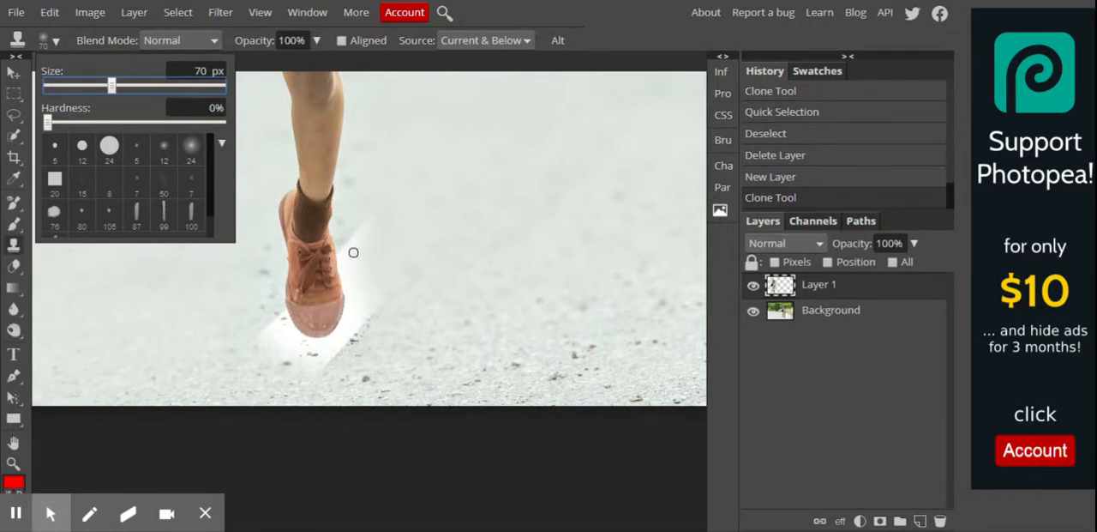
pyautogui.moveTo(539, 263)
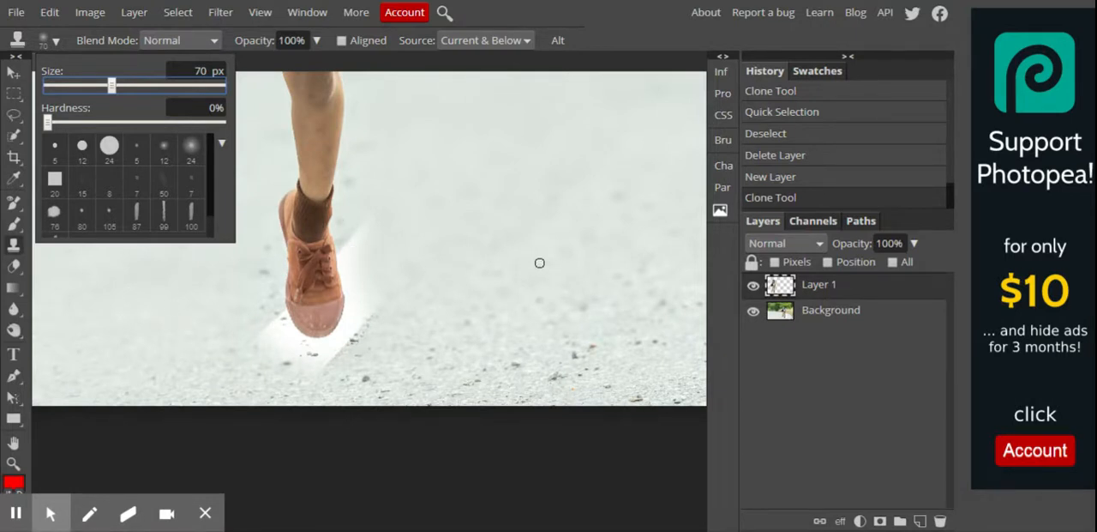
pyautogui.moveTo(467, 267)
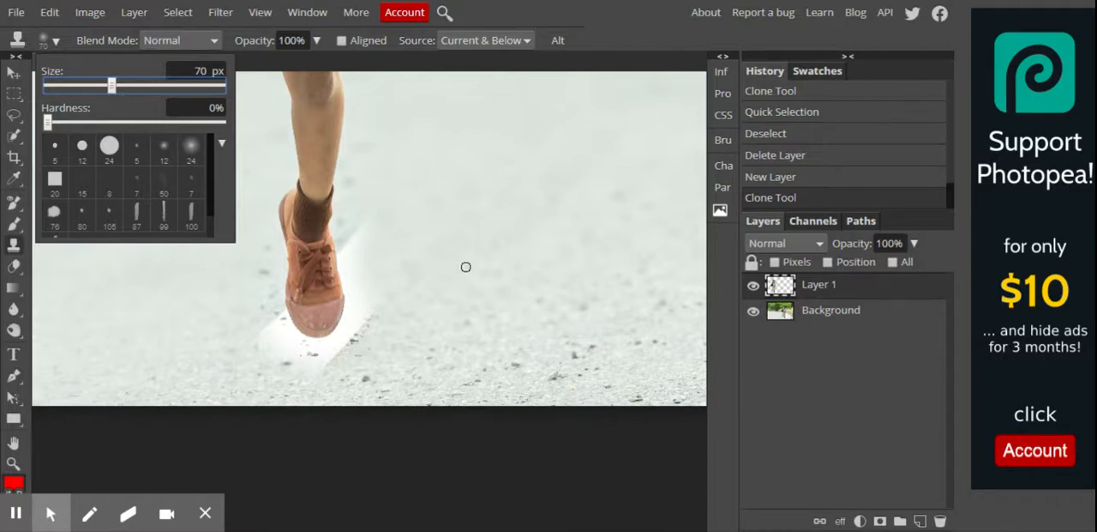
pyautogui.moveTo(485, 234)
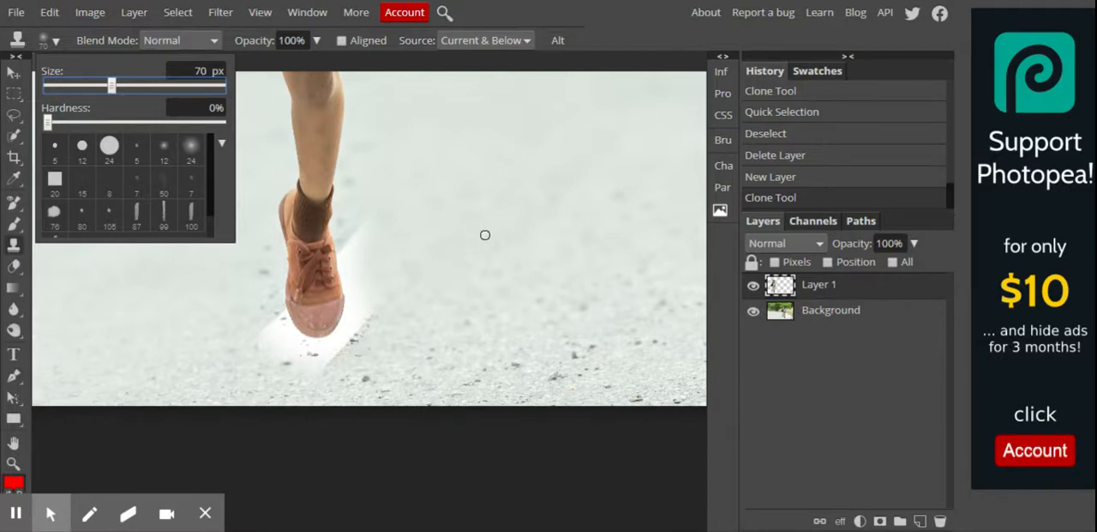
pyautogui.click(484, 233)
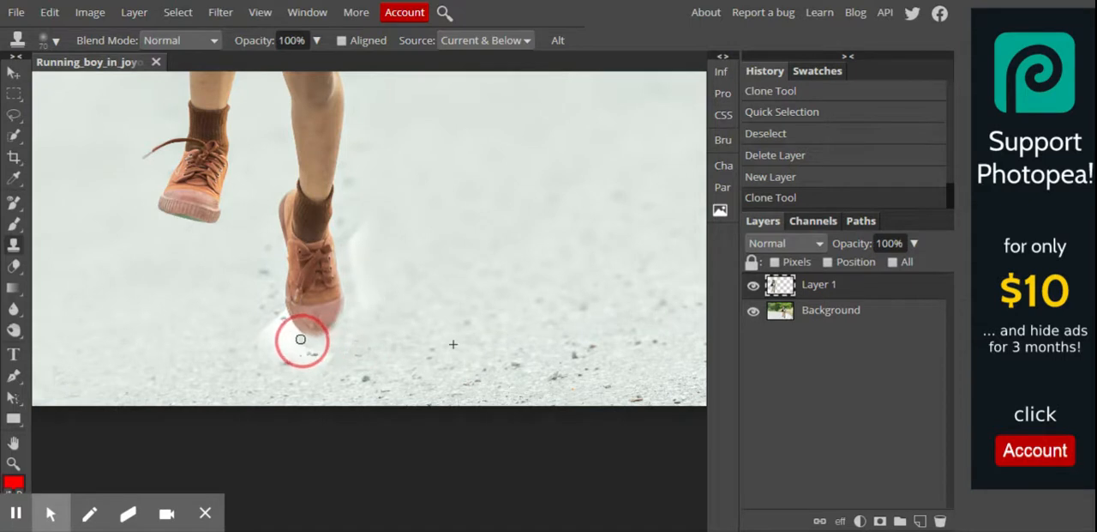
pyautogui.moveTo(288, 326)
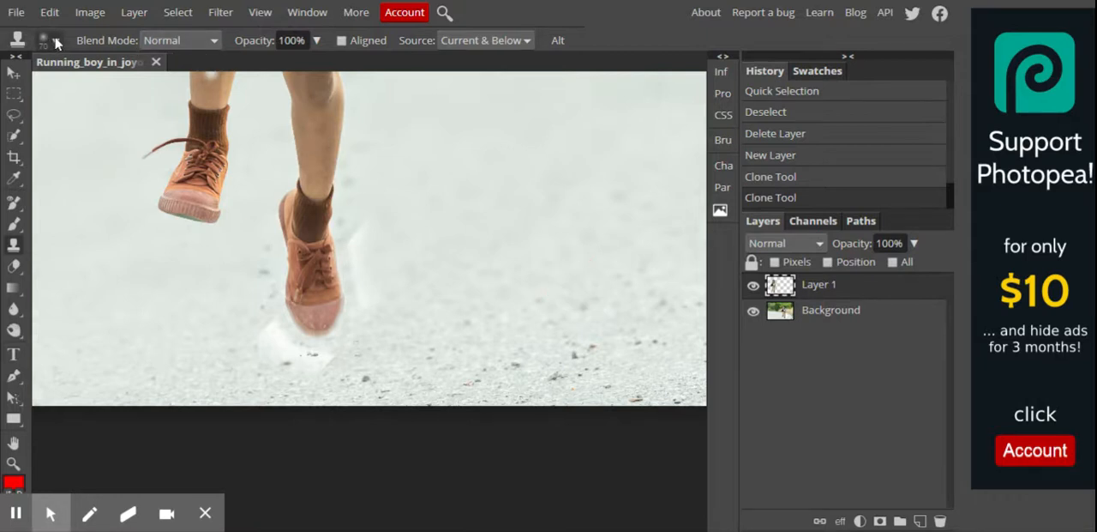
# Enlarge the brush to about 180 px and clone road over the halo beside the shoe
pyautogui.click(58, 41)
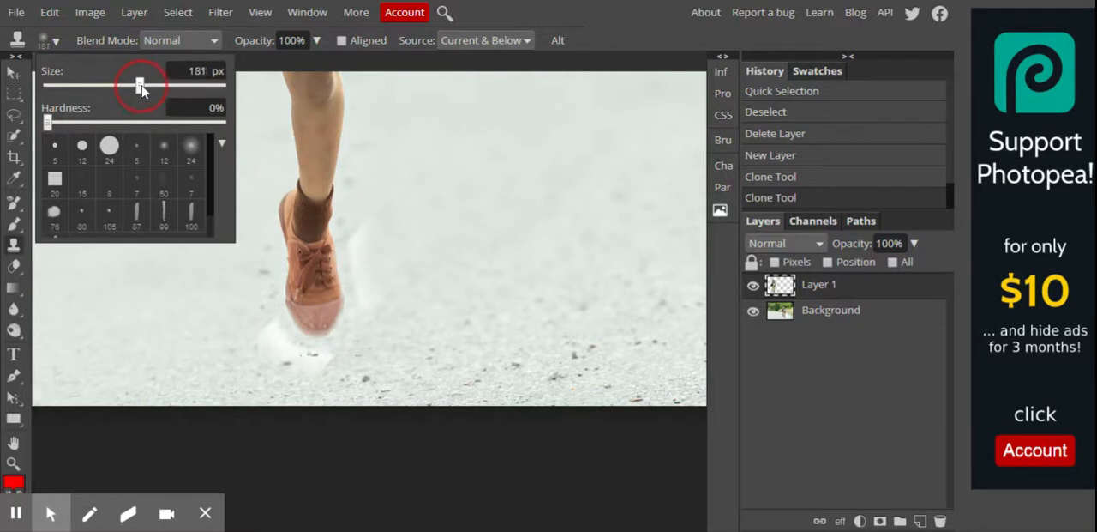
pyautogui.click(374, 223)
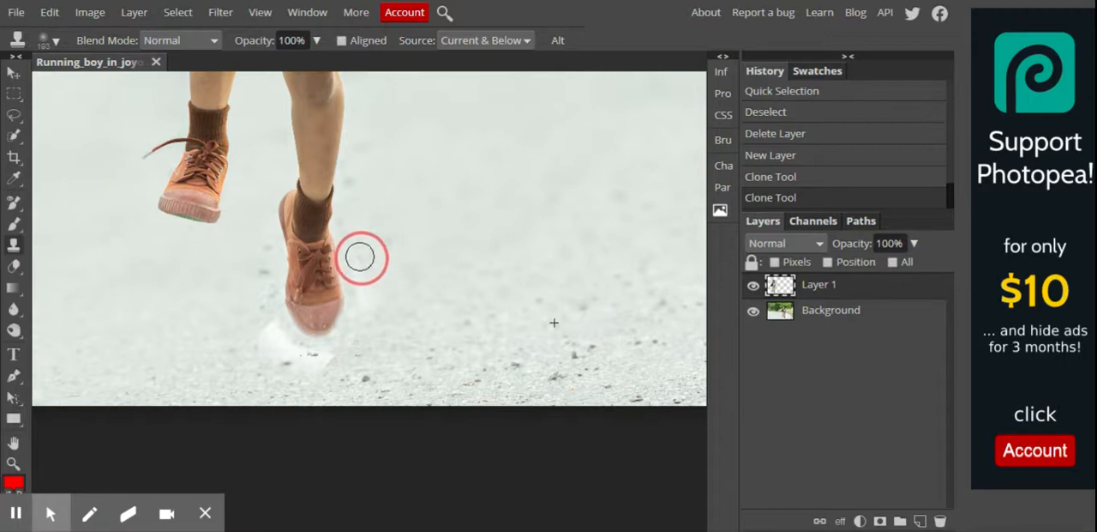
pyautogui.click(360, 258)
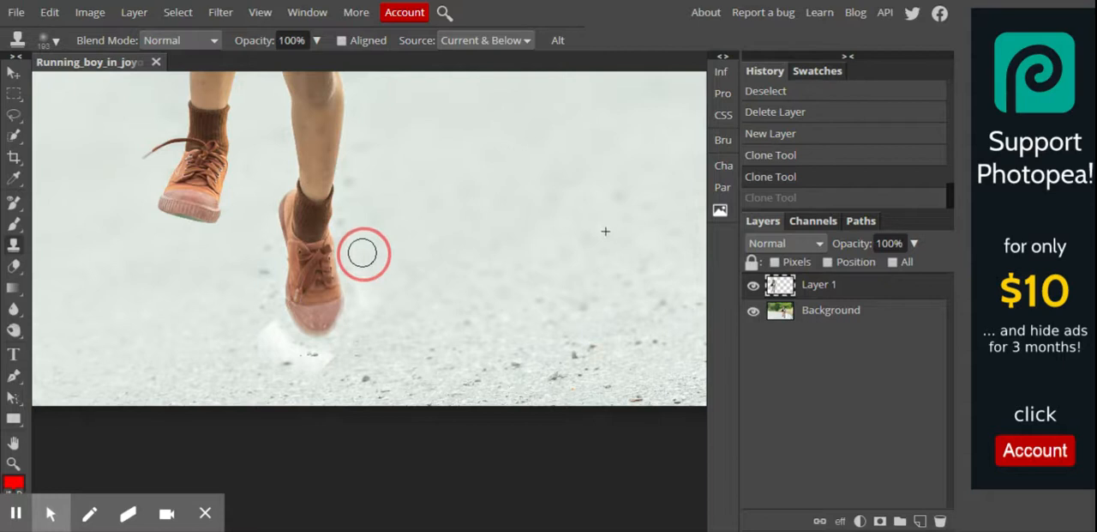
pyautogui.click(362, 254)
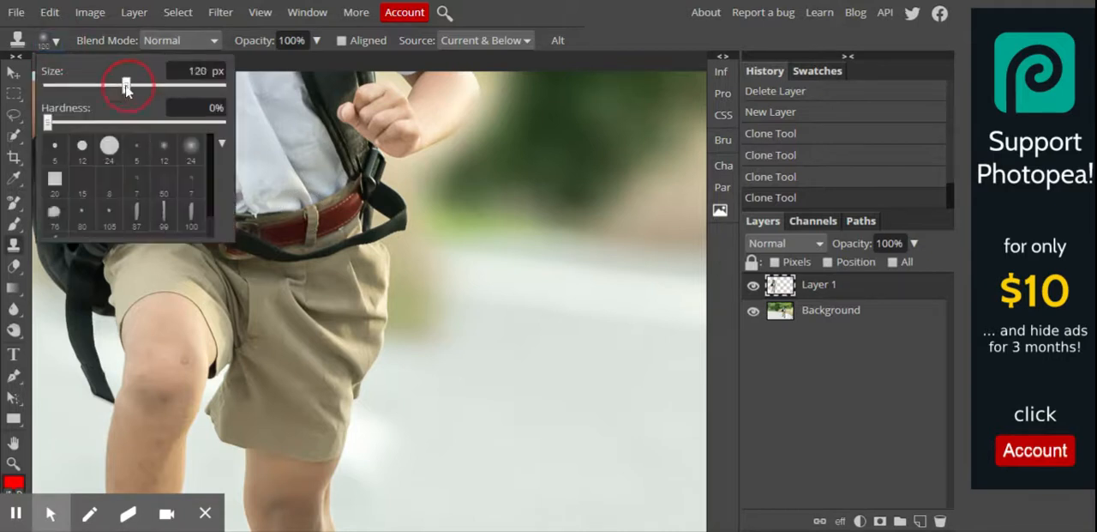
# Readjust the brush and clone road texture beside the boy's shorts on Layer 1
pyautogui.moveTo(127, 86); pyautogui.dragTo(113, 86)
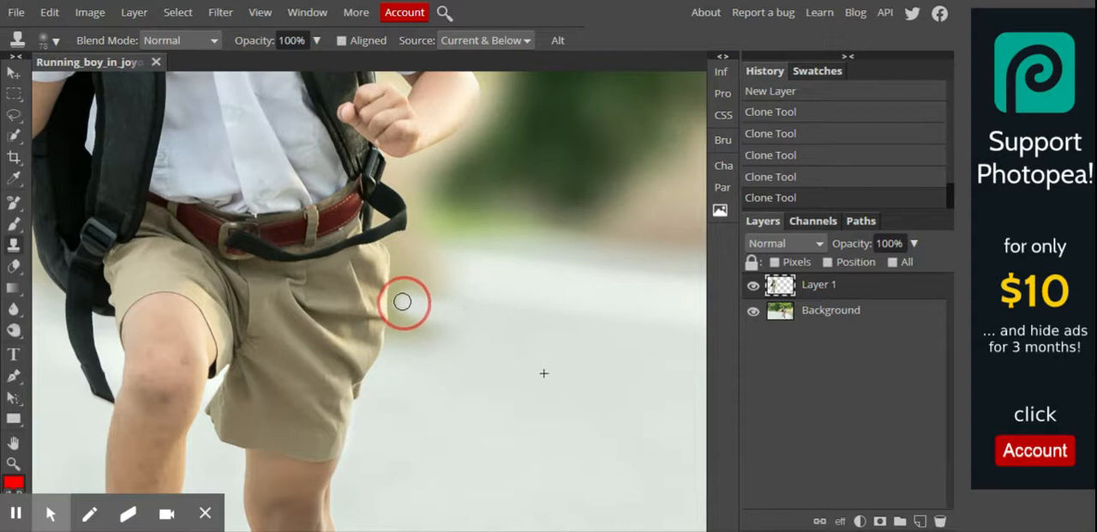
pyautogui.moveTo(419, 333)
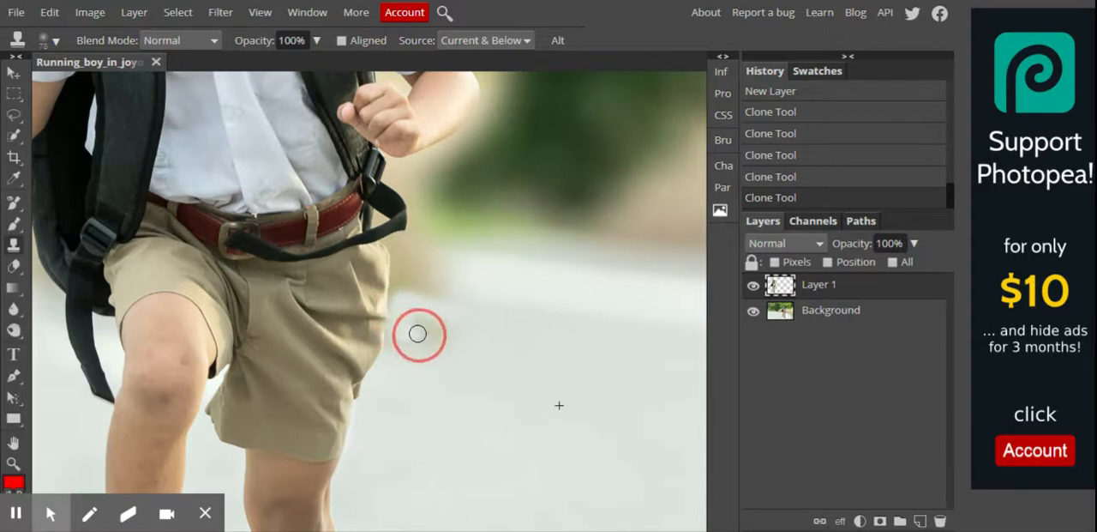
pyautogui.moveTo(450, 305)
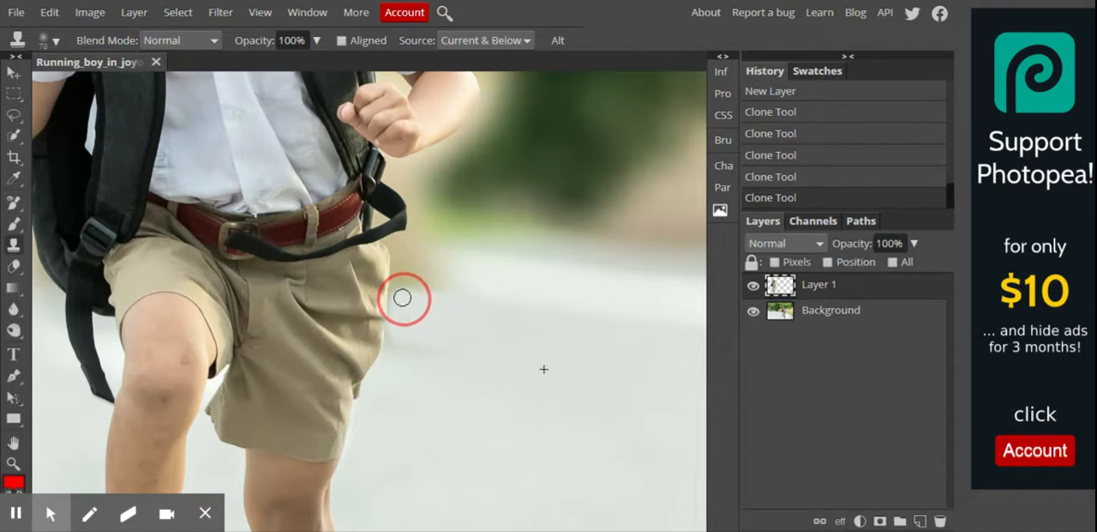
pyautogui.click(402, 298)
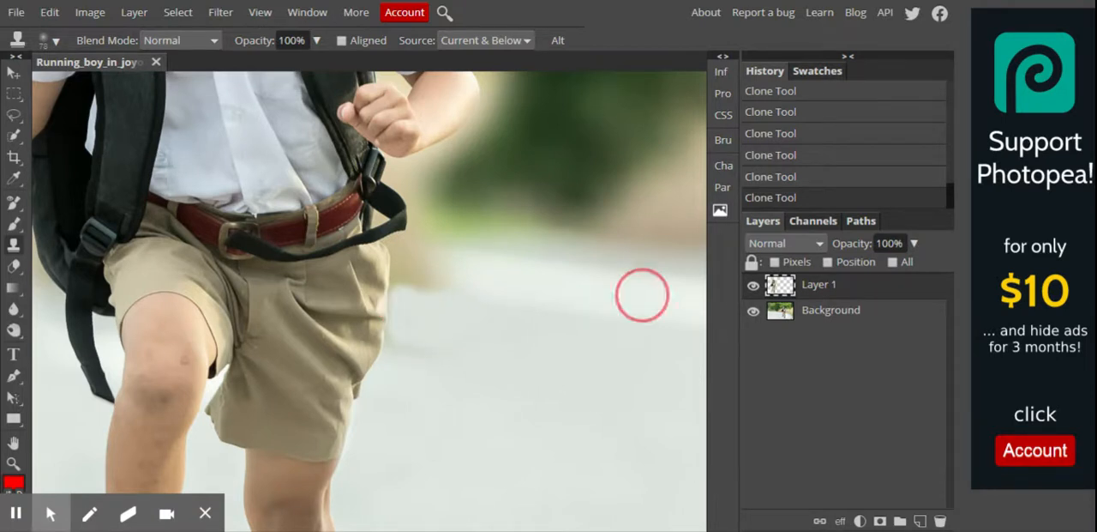
pyautogui.moveTo(432, 257)
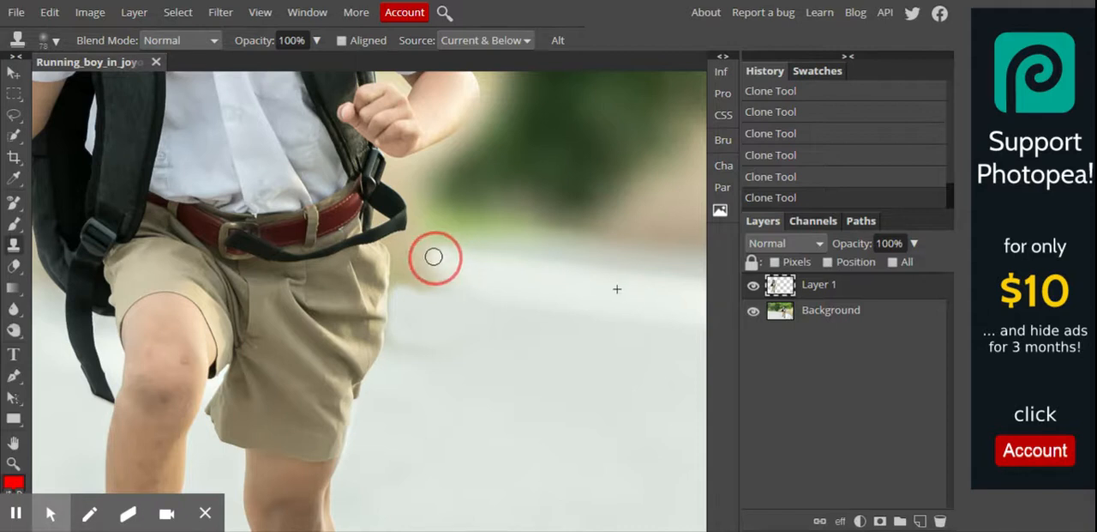
pyautogui.moveTo(401, 258)
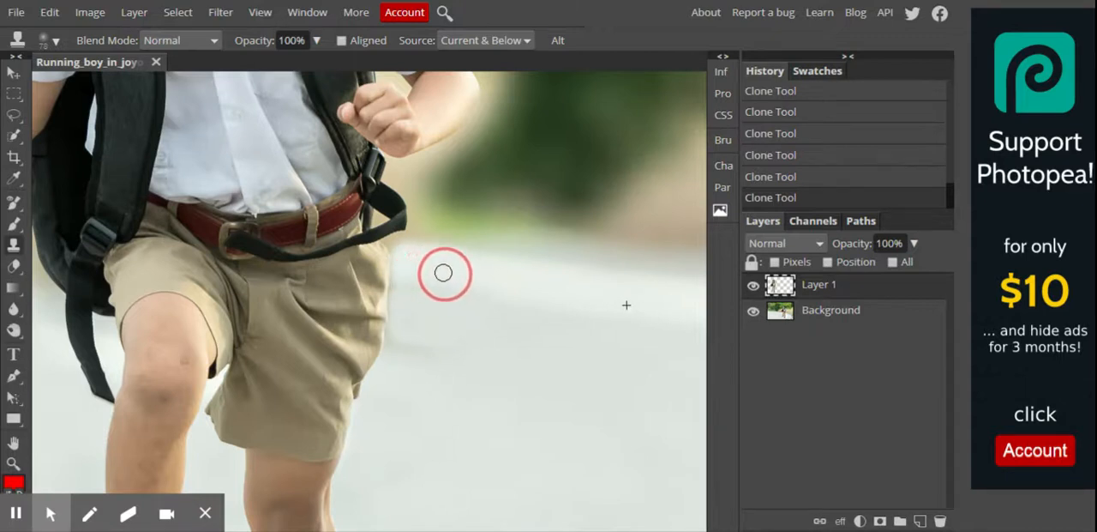
# Blend the left boy's hip edge, then resize the clone brush to 64 and about 117 px
pyautogui.click(443, 273)
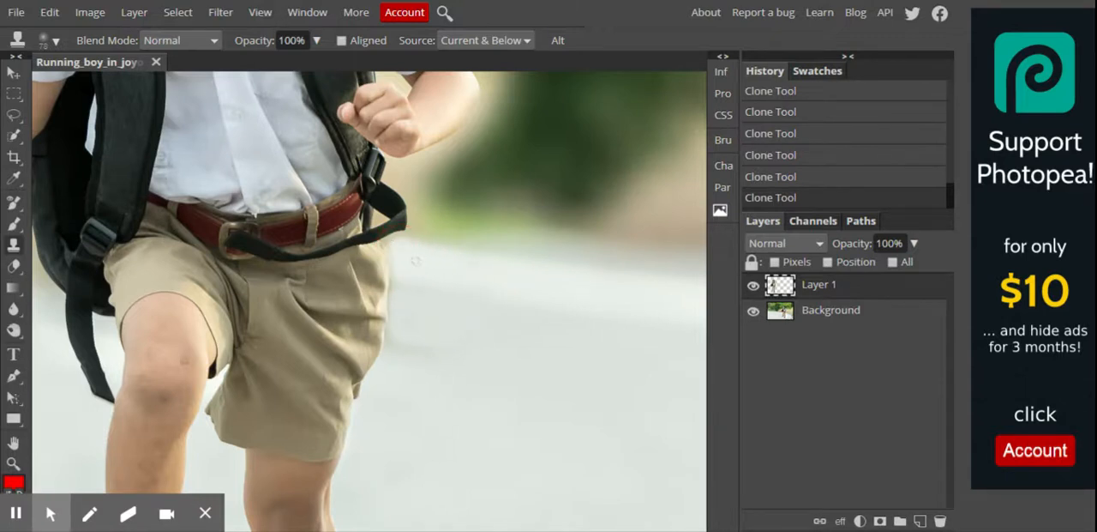
pyautogui.click(55, 40)
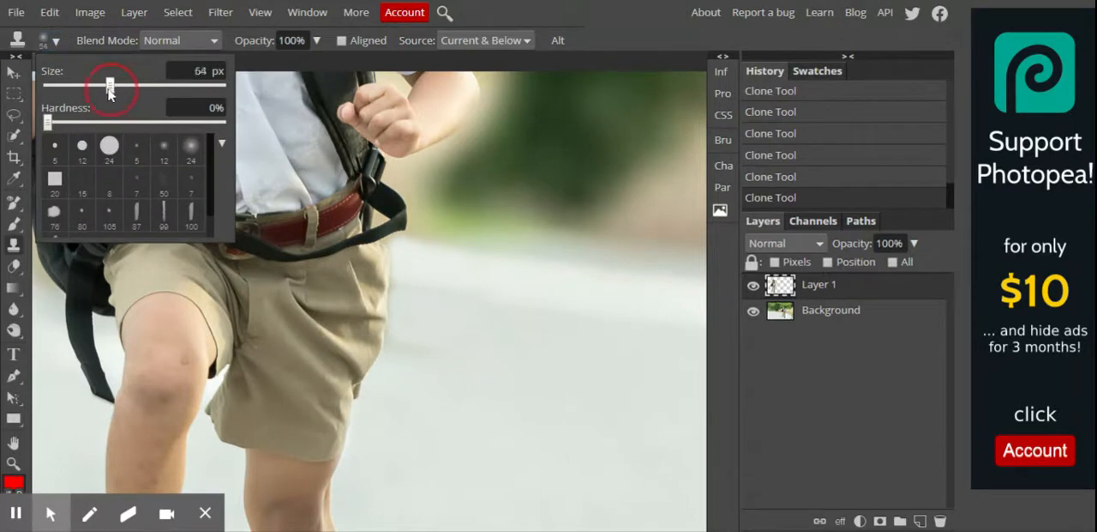
pyautogui.moveTo(110, 85); pyautogui.dragTo(89, 85)
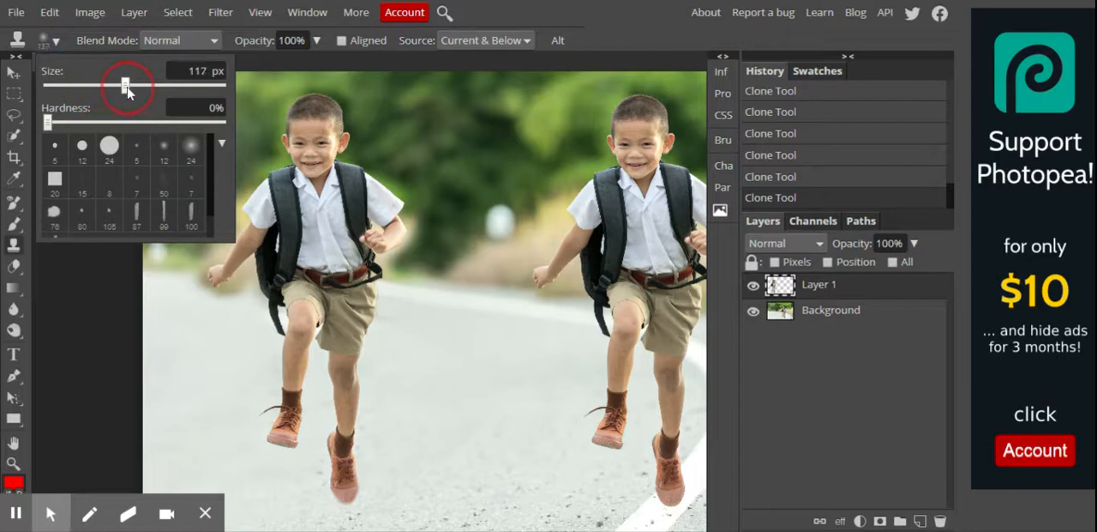
pyautogui.moveTo(124, 84); pyautogui.dragTo(127, 84)
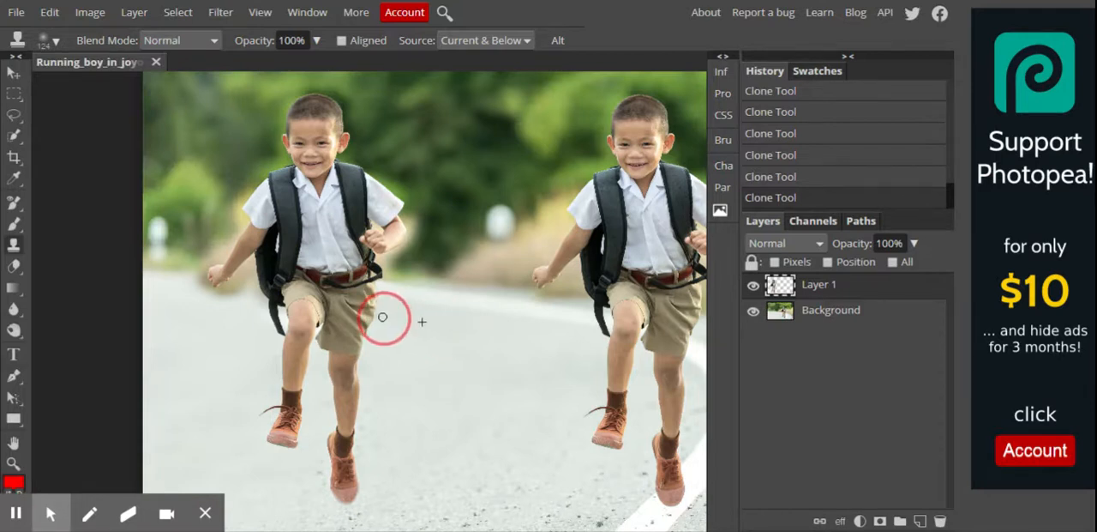
pyautogui.moveTo(396, 321)
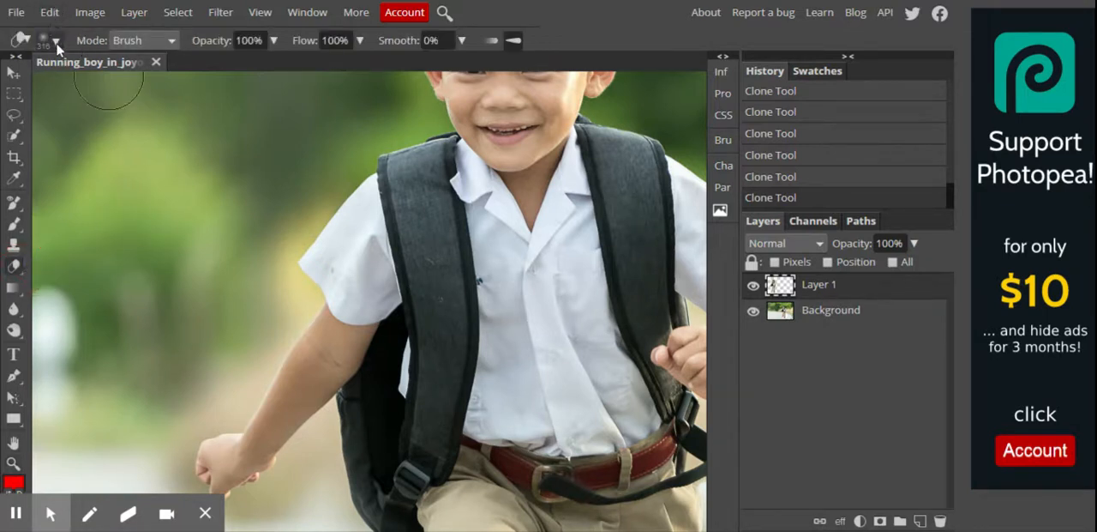
# Erase the hazy cloned patch beside the copy's arm with a ~76 px soft eraser
pyautogui.click(55, 41)
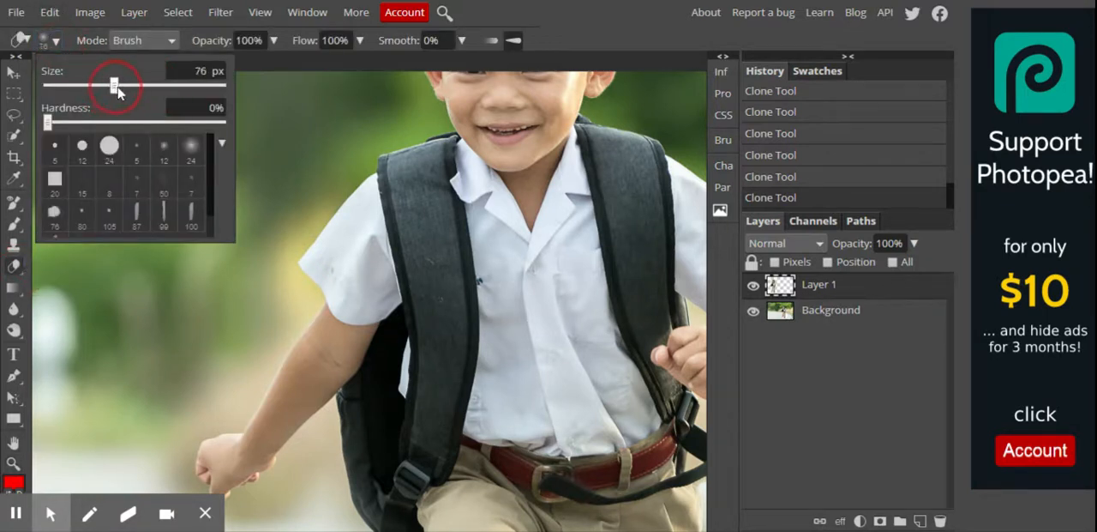
pyautogui.moveTo(111, 86); pyautogui.dragTo(116, 86)
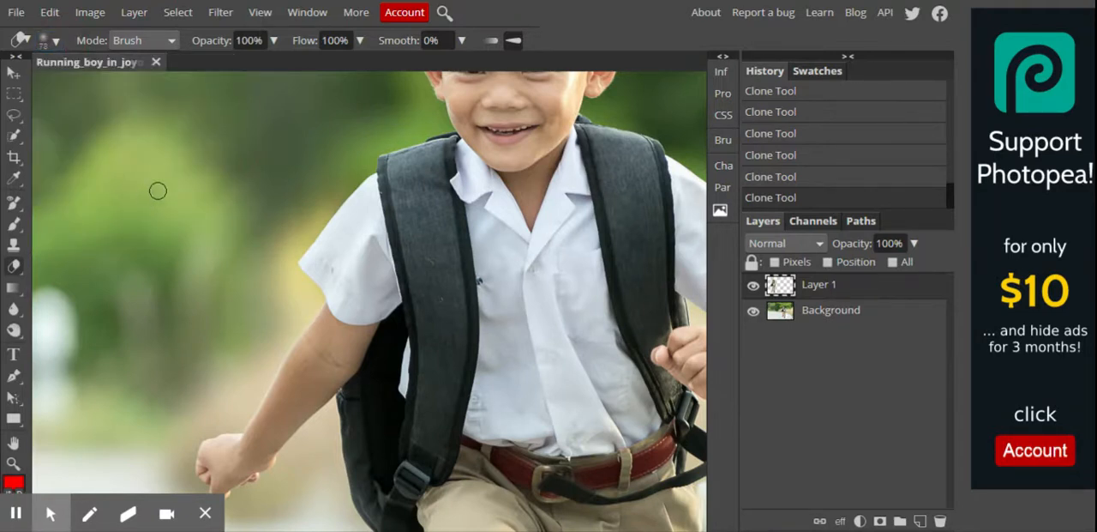
pyautogui.moveTo(163, 178)
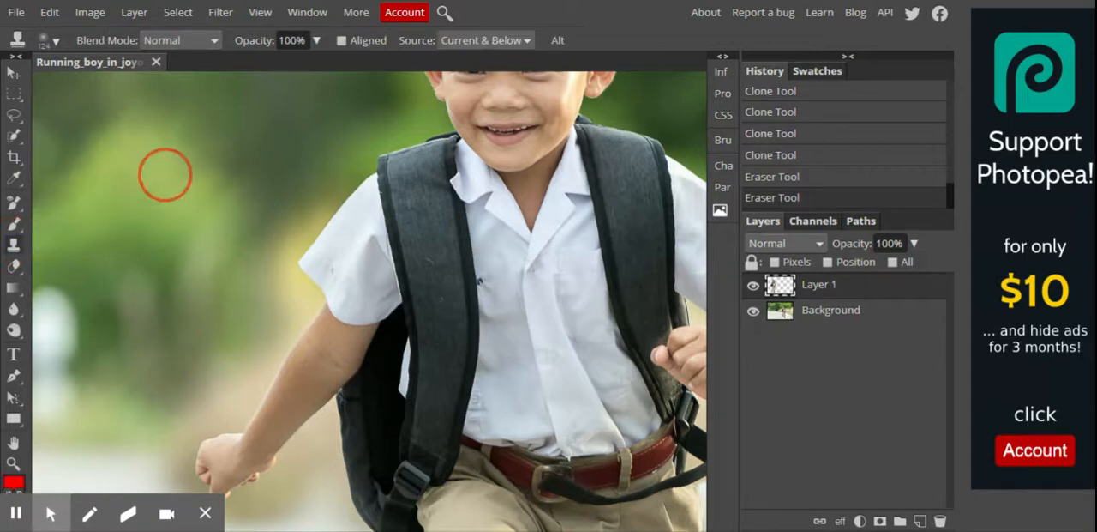
pyautogui.moveTo(302, 223)
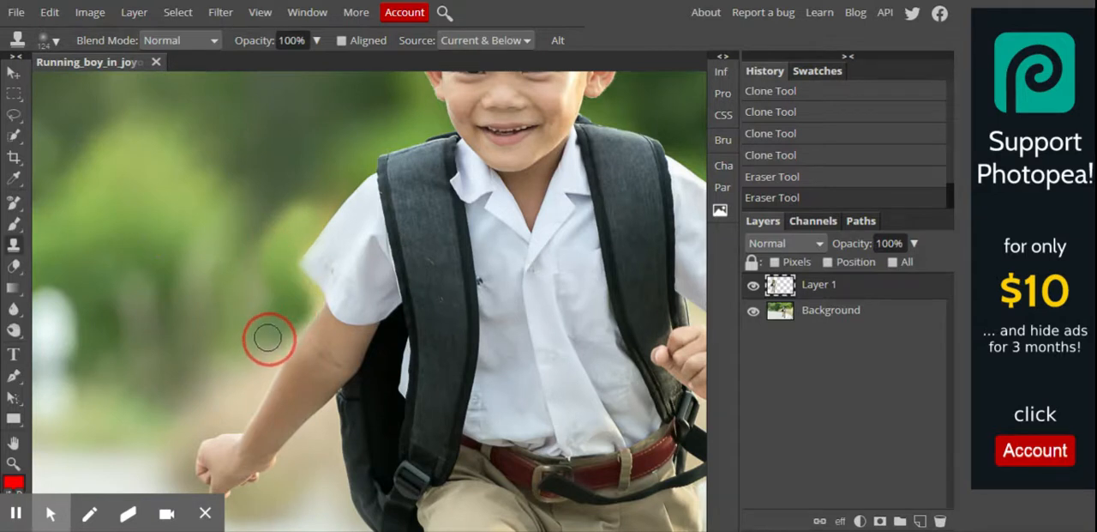
pyautogui.click(268, 337)
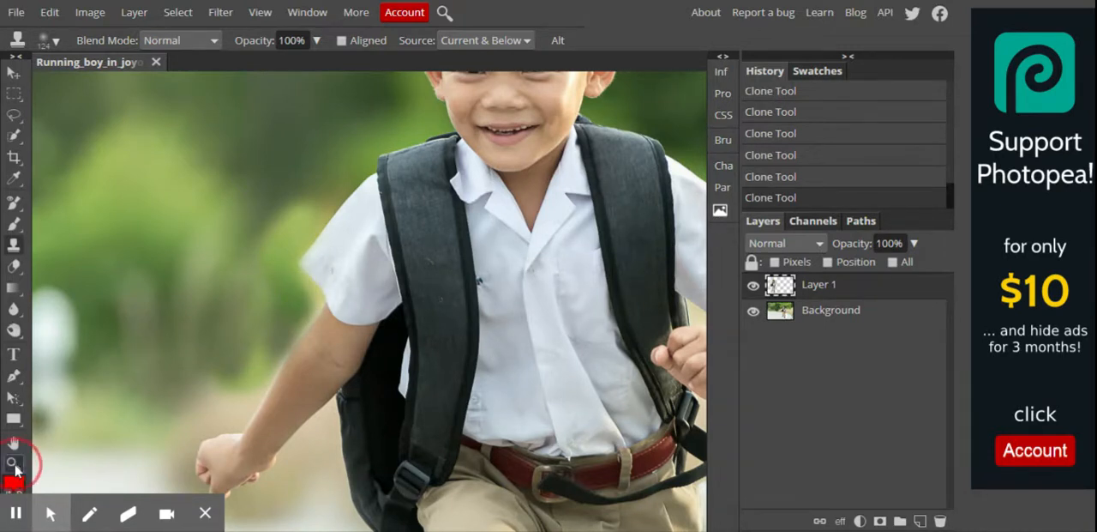
# Zoom into the copy's sleeve and shrink the clone brush to about 27 px for its edge
pyautogui.click(14, 463)
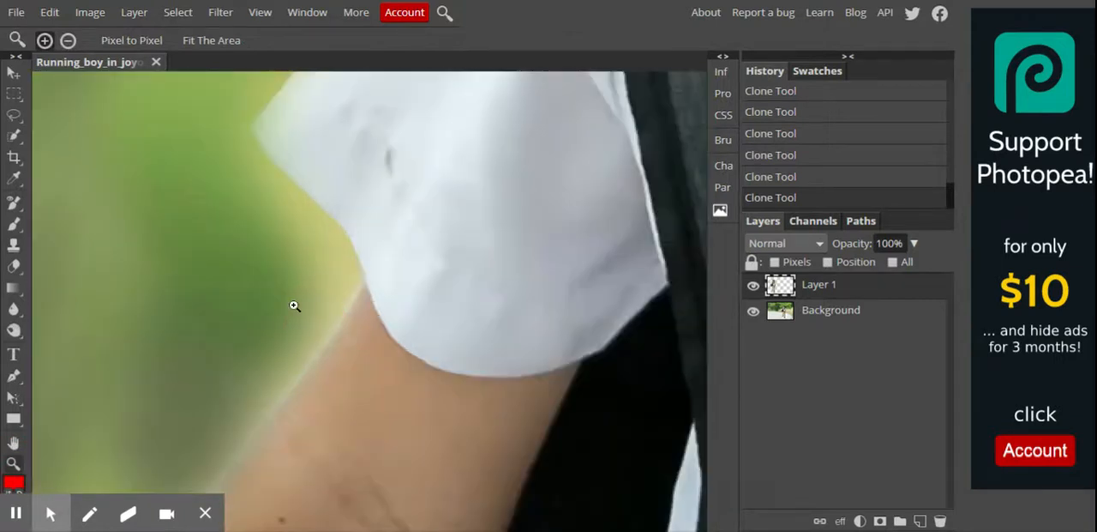
pyautogui.moveTo(12, 207)
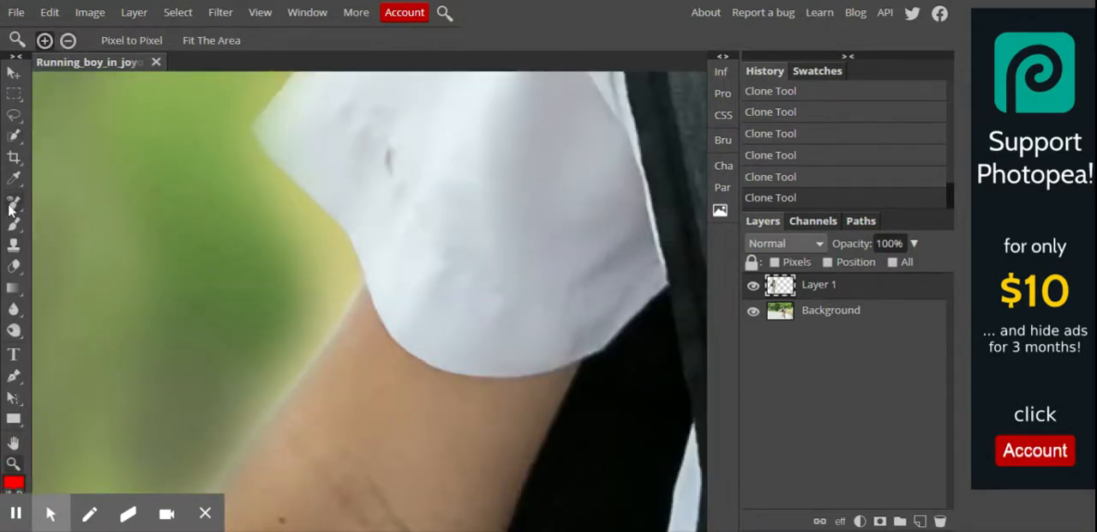
pyautogui.click(13, 206)
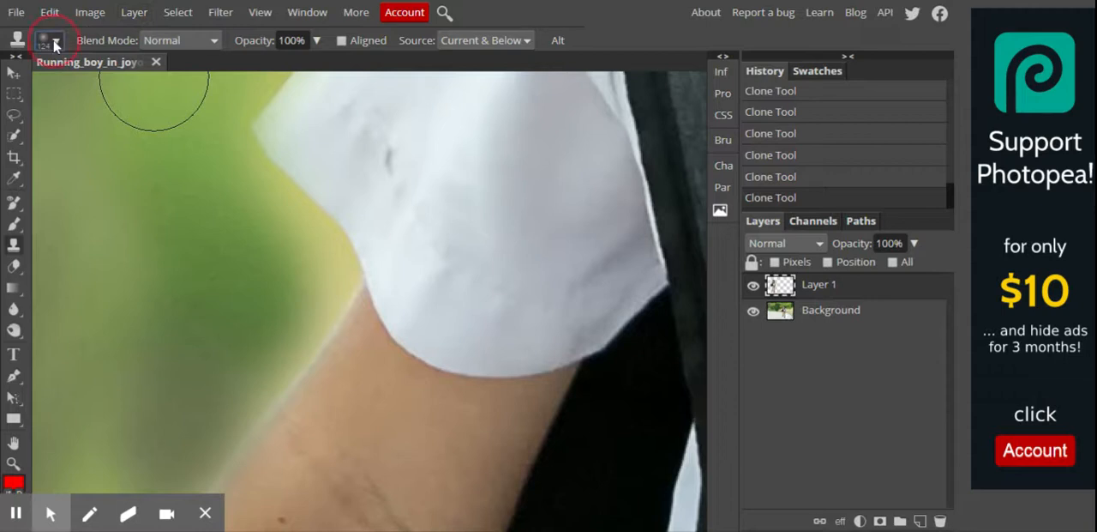
pyautogui.click(48, 41)
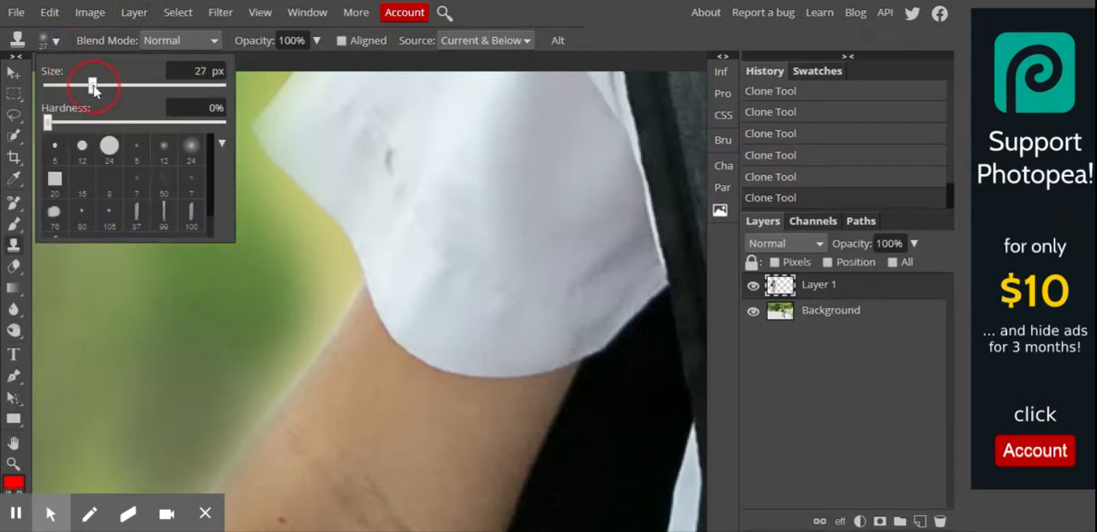
pyautogui.moveTo(92, 86); pyautogui.dragTo(94, 86)
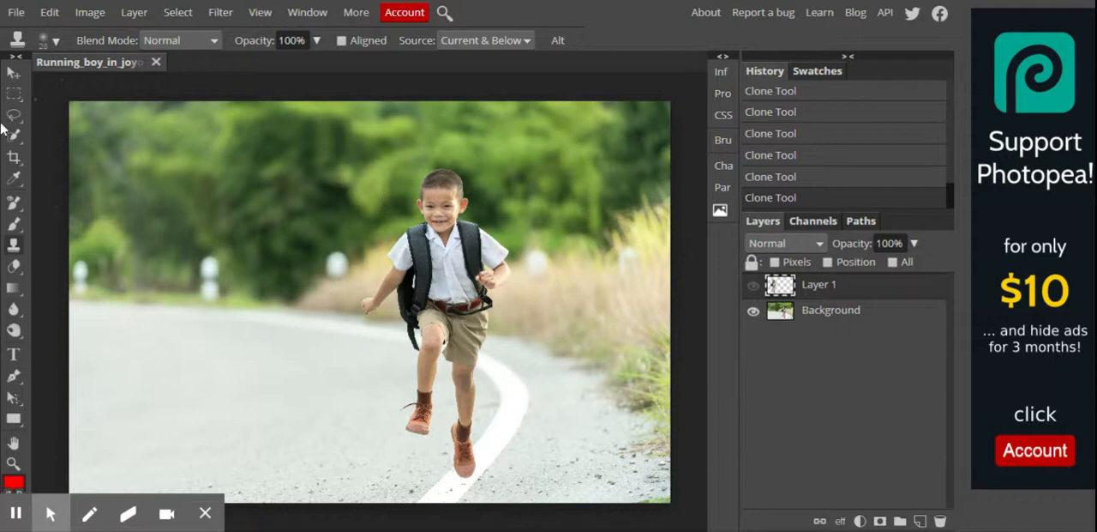
# Enlarge the clone brush to about 307 px before adding the empty Layer 2
pyautogui.click(55, 42)
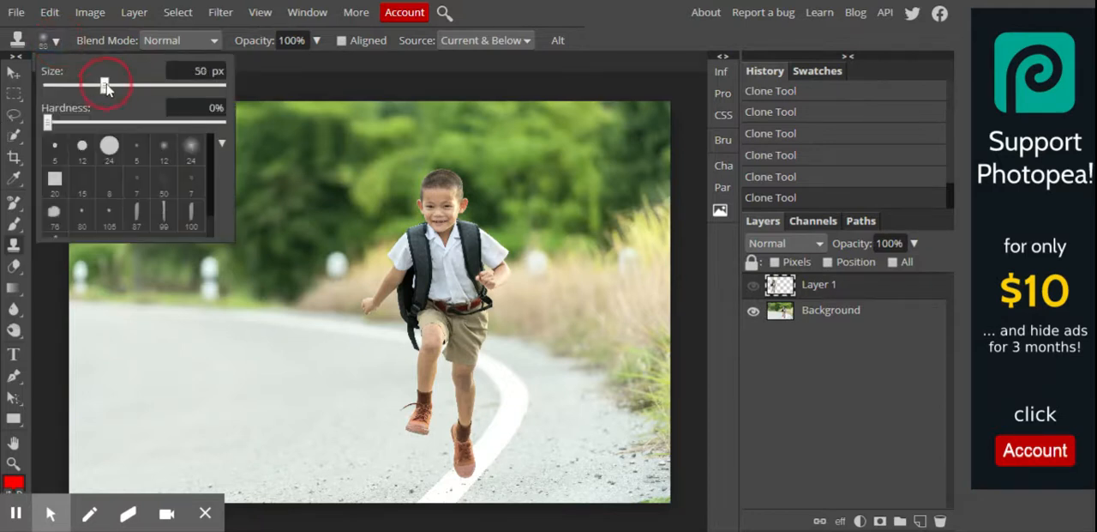
pyautogui.moveTo(104, 86); pyautogui.dragTo(159, 85)
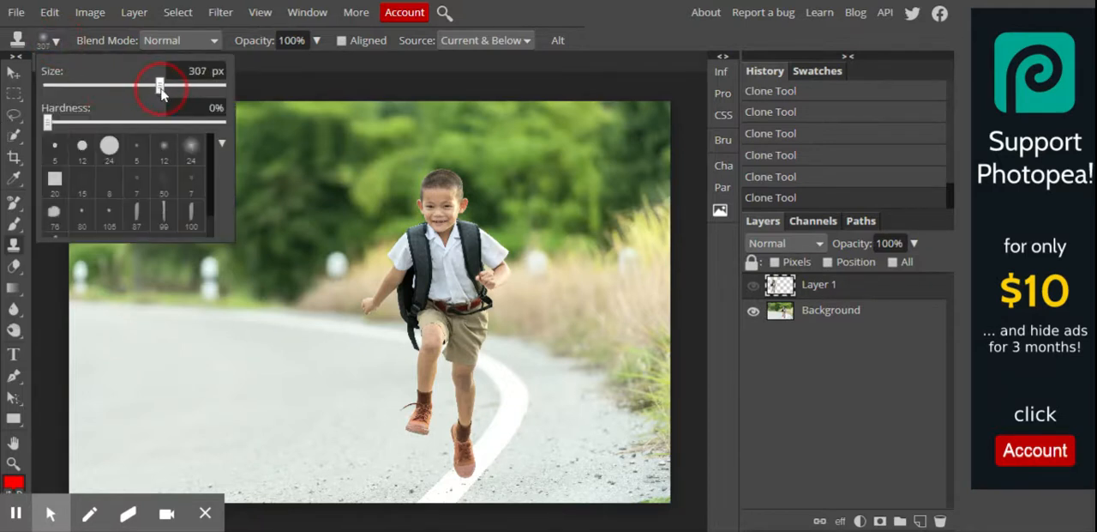
pyautogui.click(48, 41)
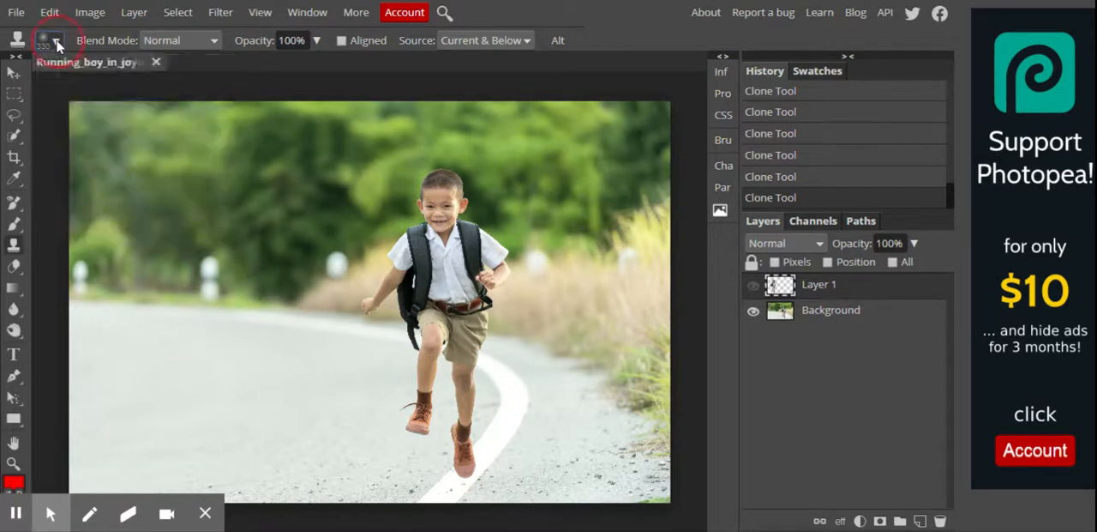
pyautogui.click(48, 41)
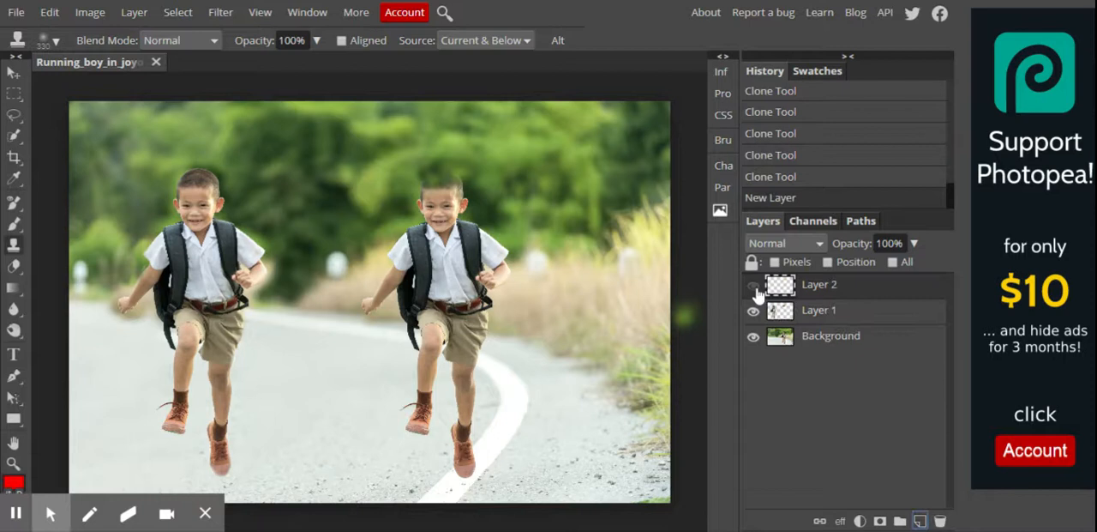
# Hide Layer 1, clone trees over the original boy's head on Layer 2, then hide Layer 2 to restore it
pyautogui.click(752, 309)
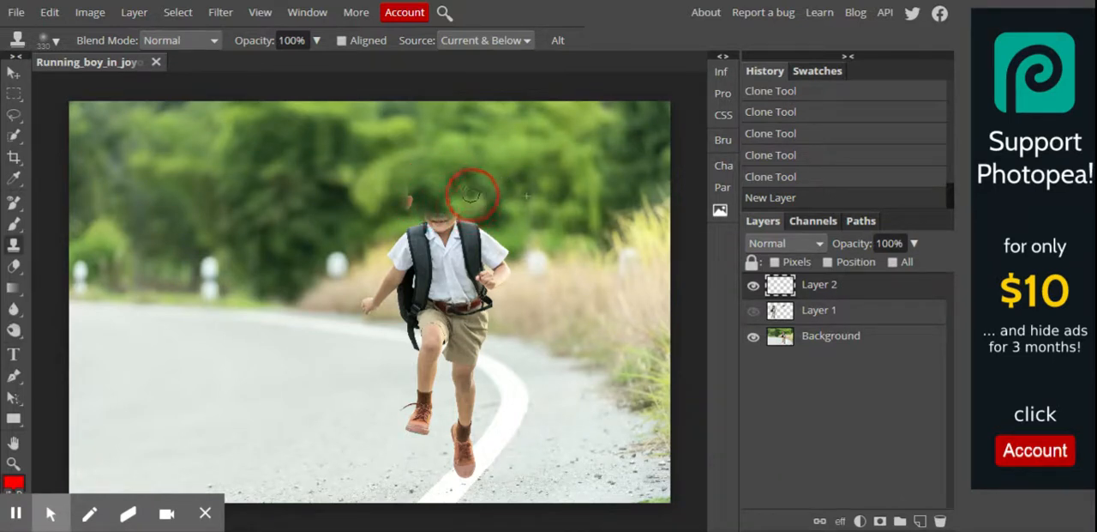
pyautogui.click(466, 196)
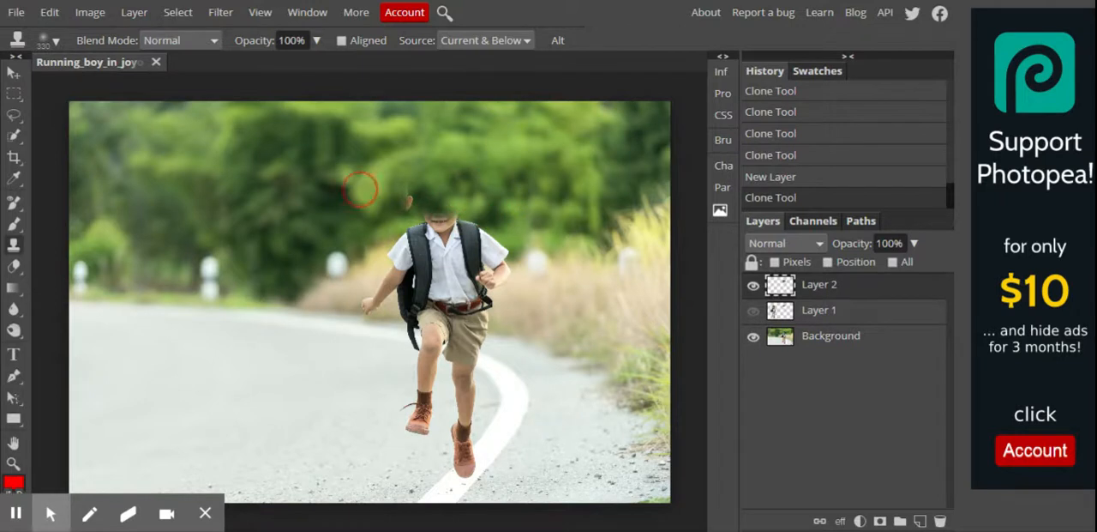
pyautogui.moveTo(412, 199)
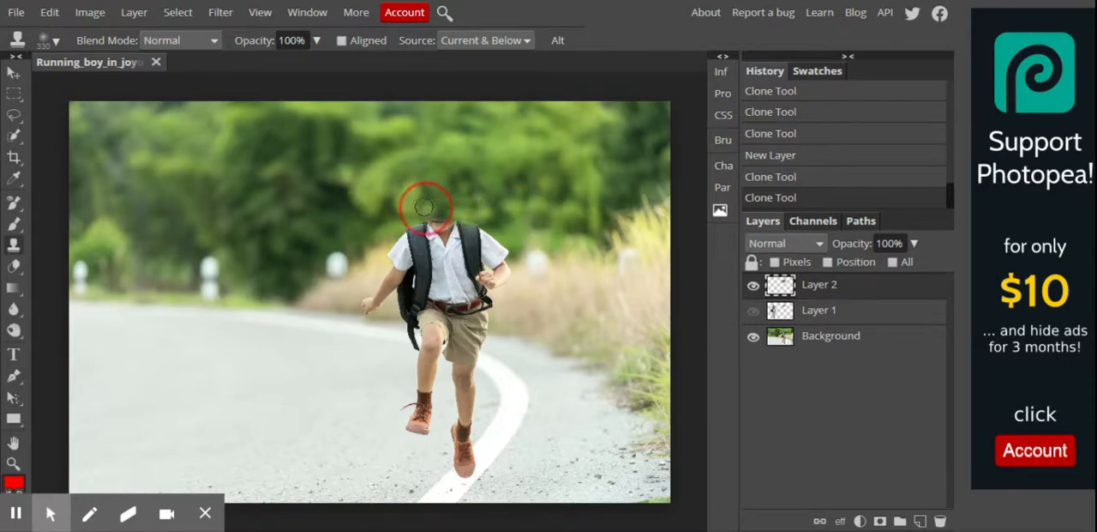
pyautogui.click(425, 207)
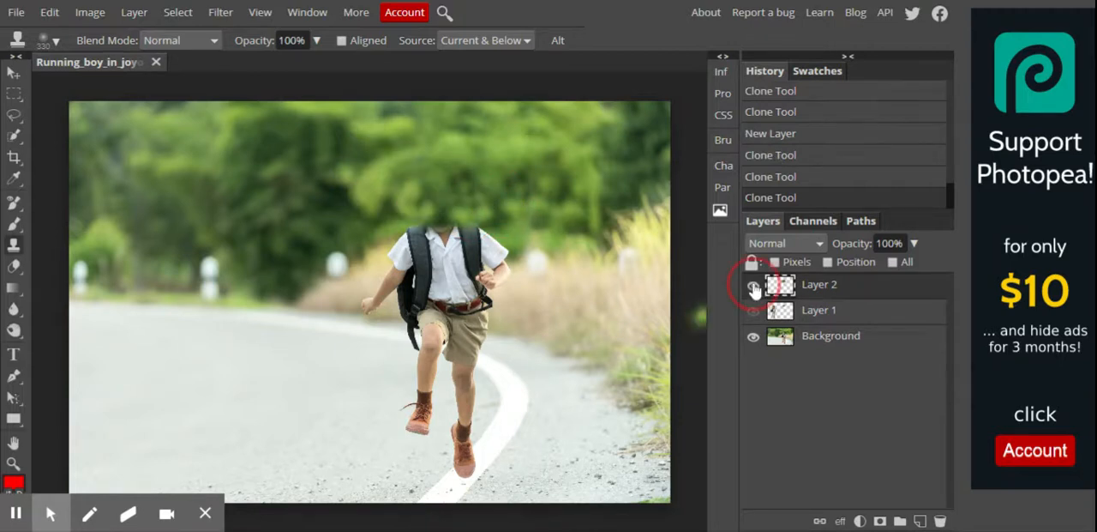
pyautogui.click(753, 283)
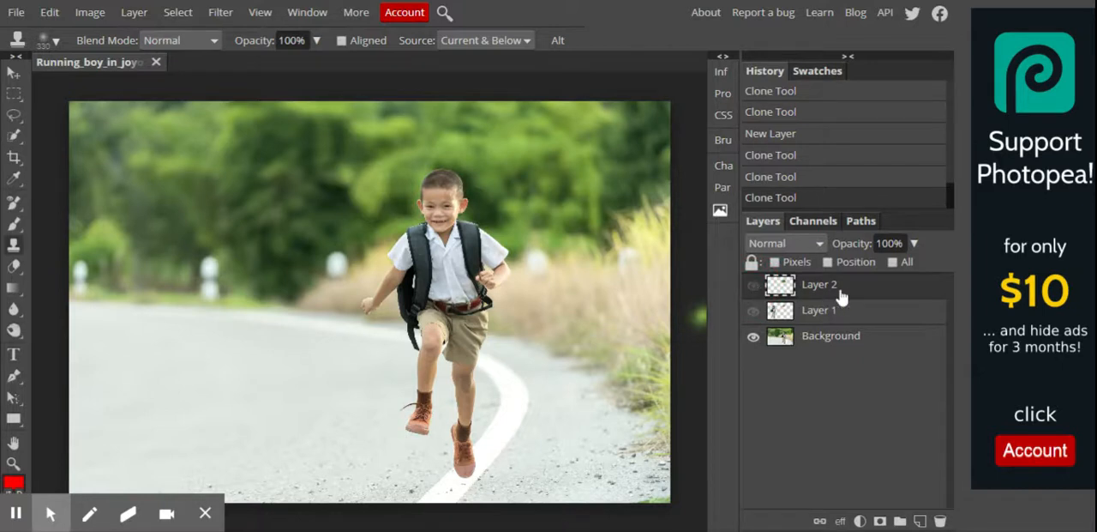